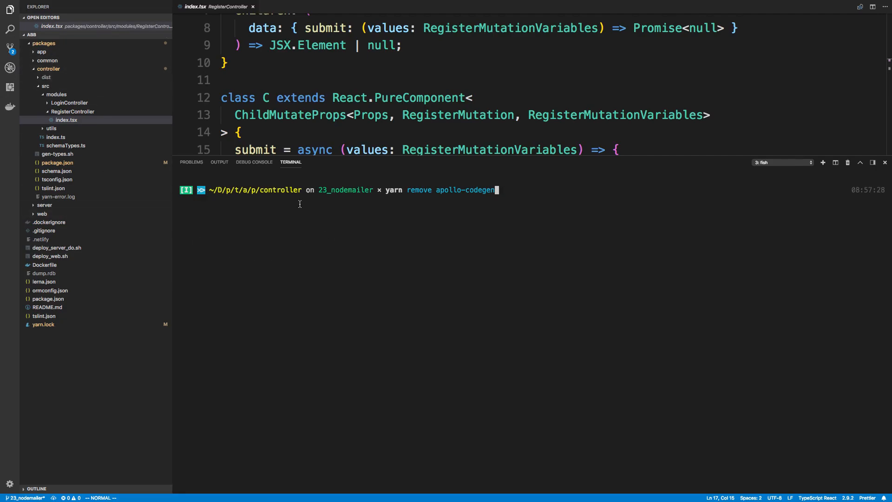
{"action": "mouse_move", "coordinate": [398, 199]}
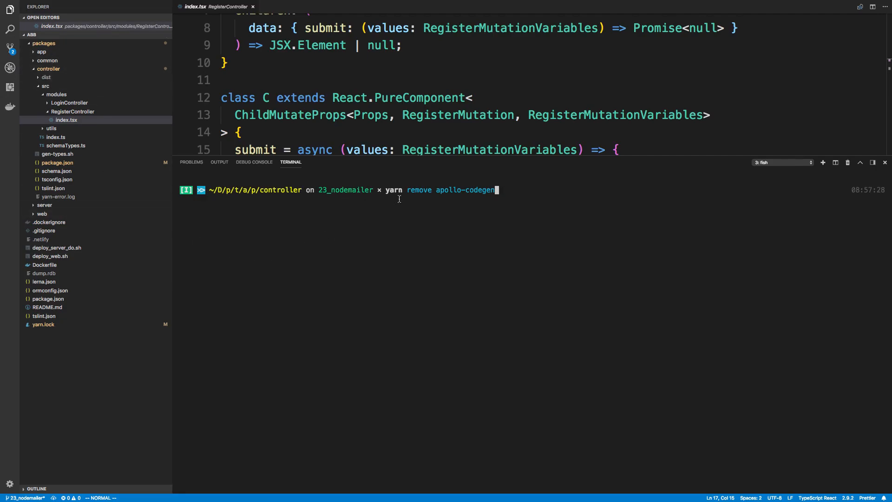
{"action": "mouse_move", "coordinate": [517, 197]}
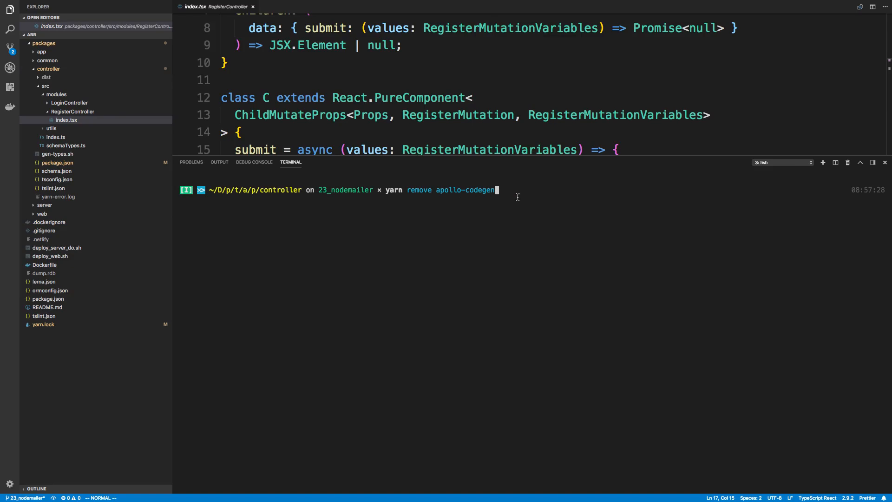
{"action": "mouse_move", "coordinate": [519, 199]}
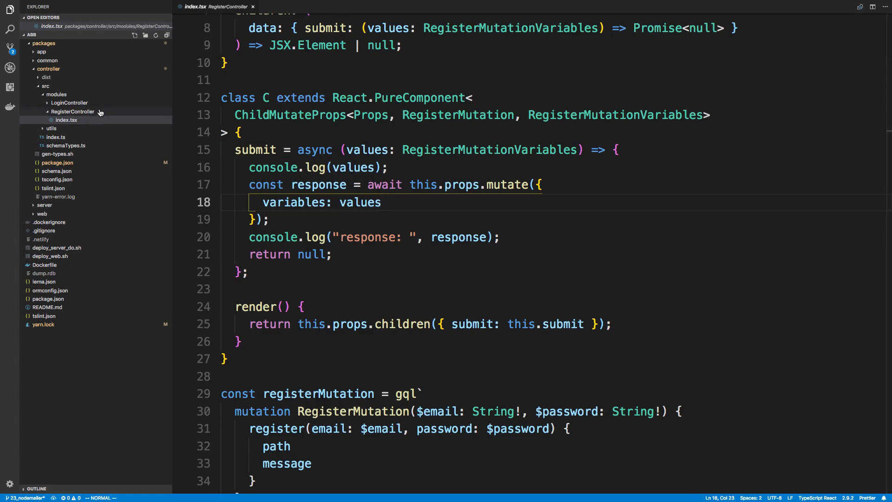
- Register with the suggested existing email and a password, then expand the logged response showing the 'already taken' error
{"action": "left_click", "coordinate": [399, 237]}
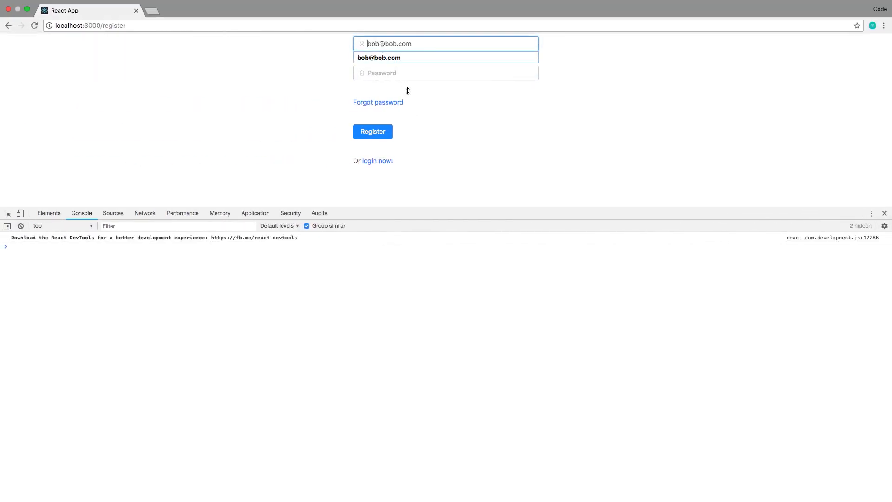
{"action": "left_click", "coordinate": [378, 58]}
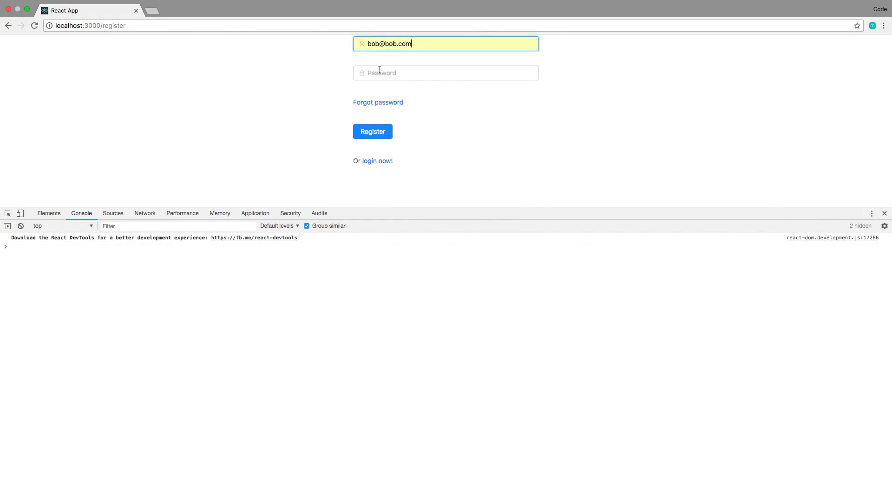
{"action": "type", "text": "•••"}
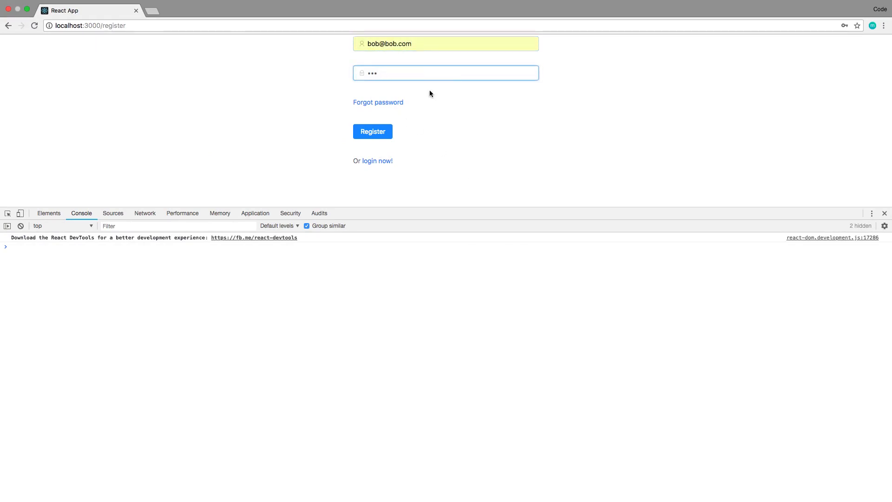
{"action": "left_click", "coordinate": [372, 131]}
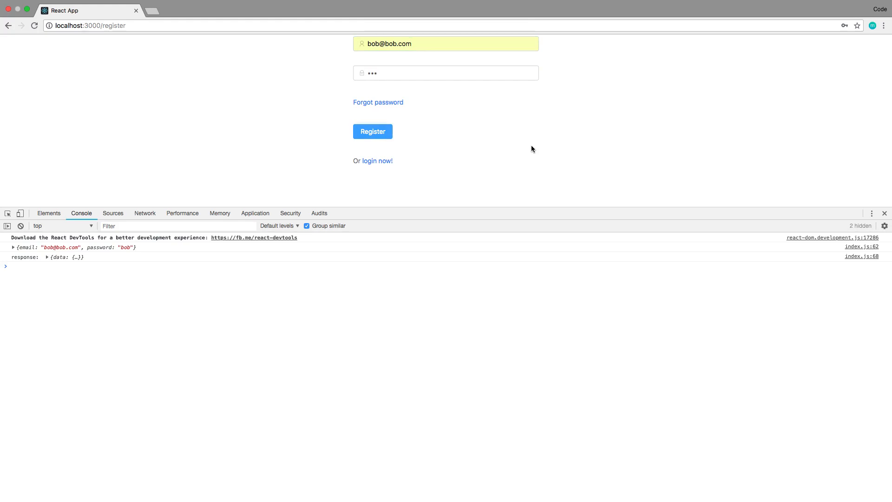
{"action": "mouse_move", "coordinate": [423, 55]}
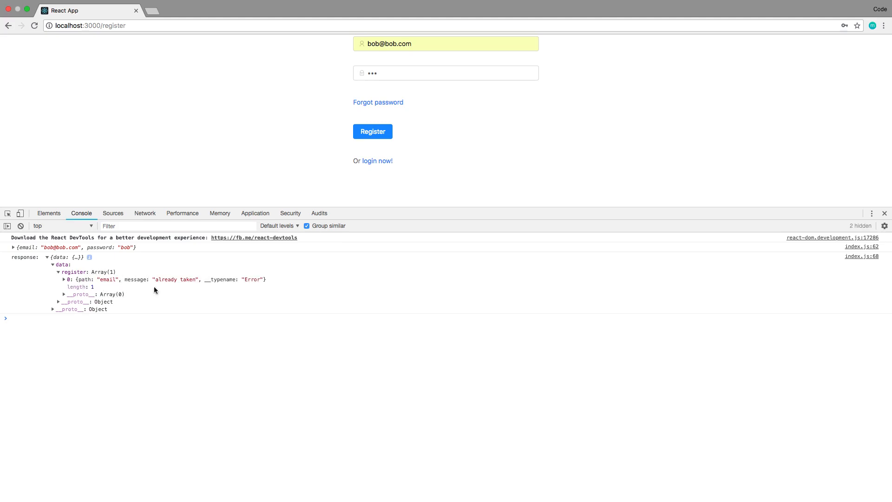
{"action": "mouse_move", "coordinate": [189, 283]}
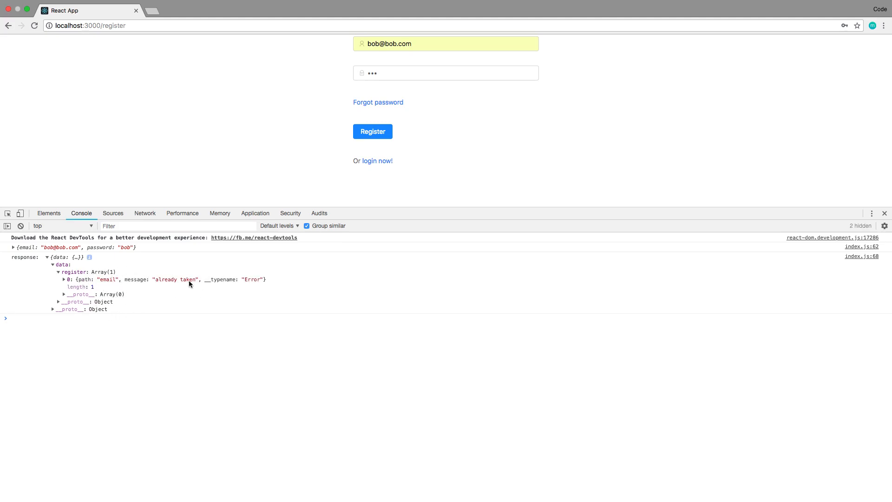
{"action": "left_click", "coordinate": [445, 73]}
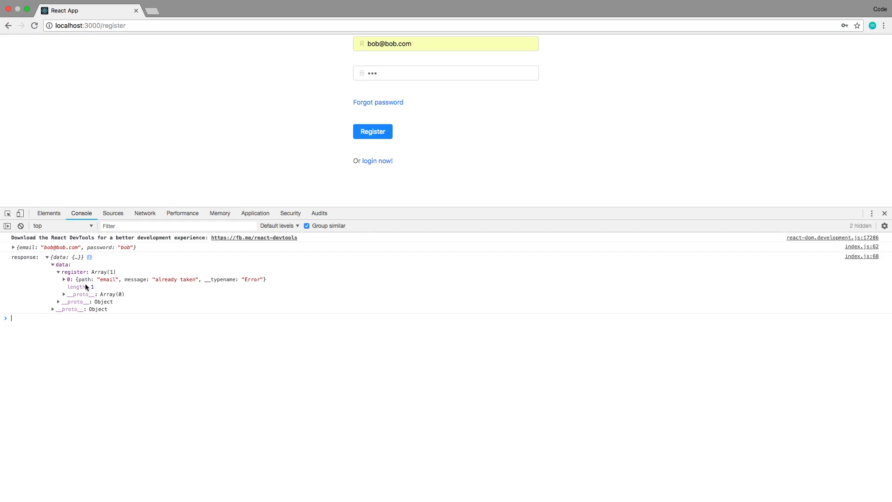
{"action": "mouse_move", "coordinate": [98, 283]}
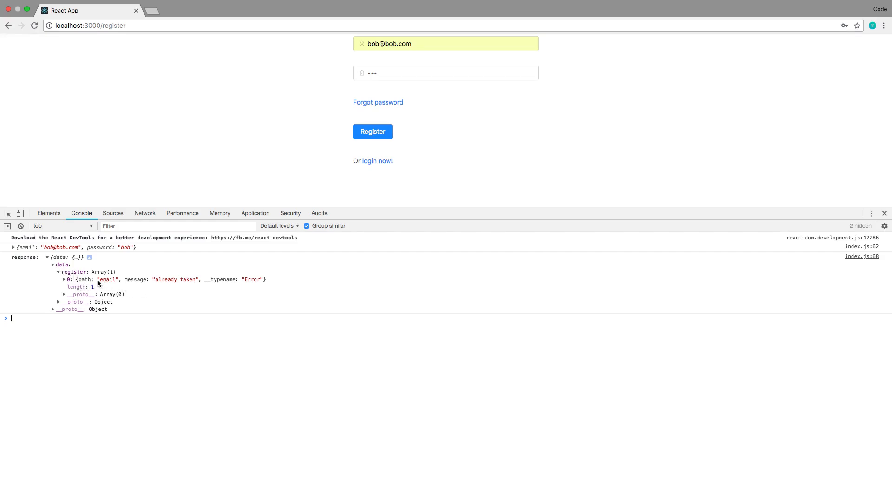
{"action": "mouse_move", "coordinate": [273, 295]}
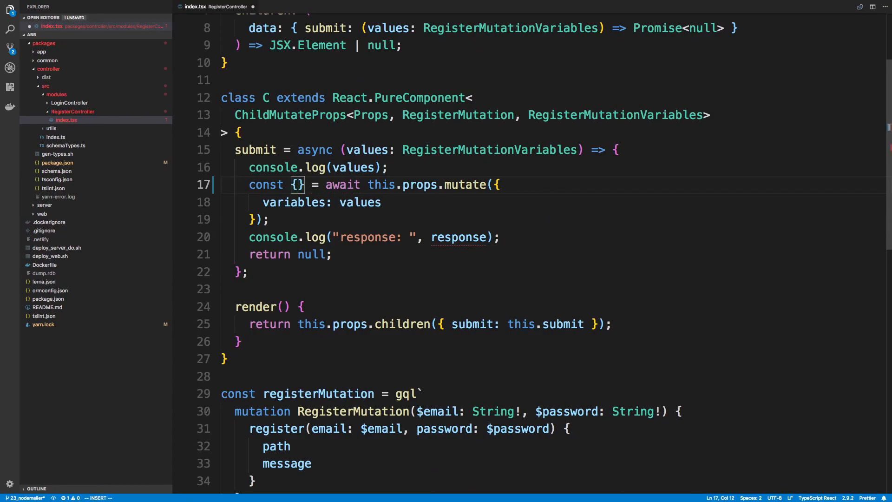
- Destructure data.register from mutate, log it, and return normalizeErrors(register) when errors exist
{"action": "type", "text": "data: {ew"}
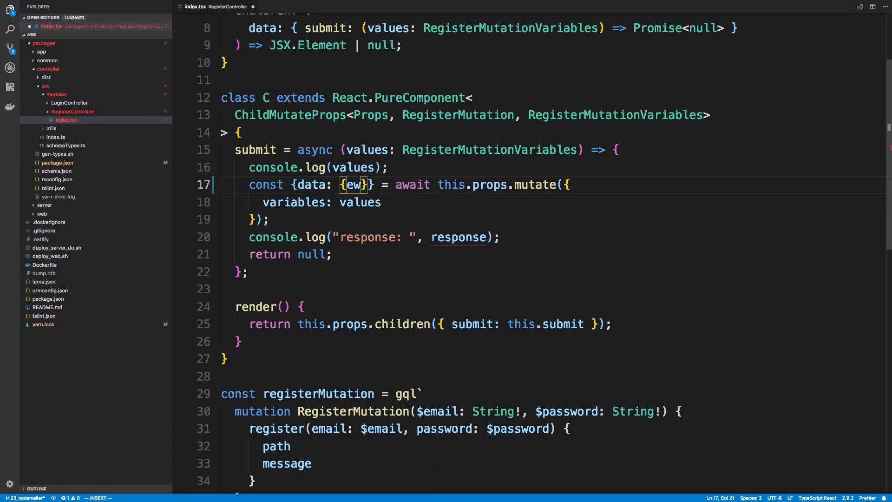
{"action": "type", "text": "register"}
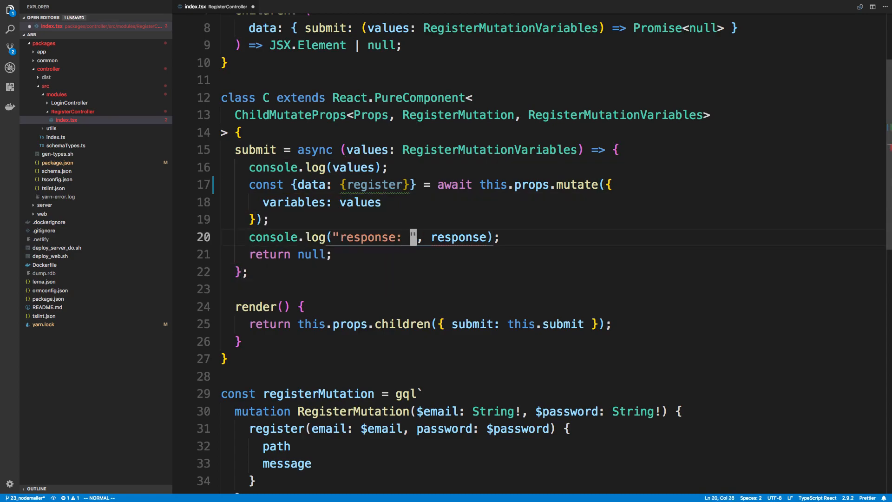
{"action": "type", "text": "register"}
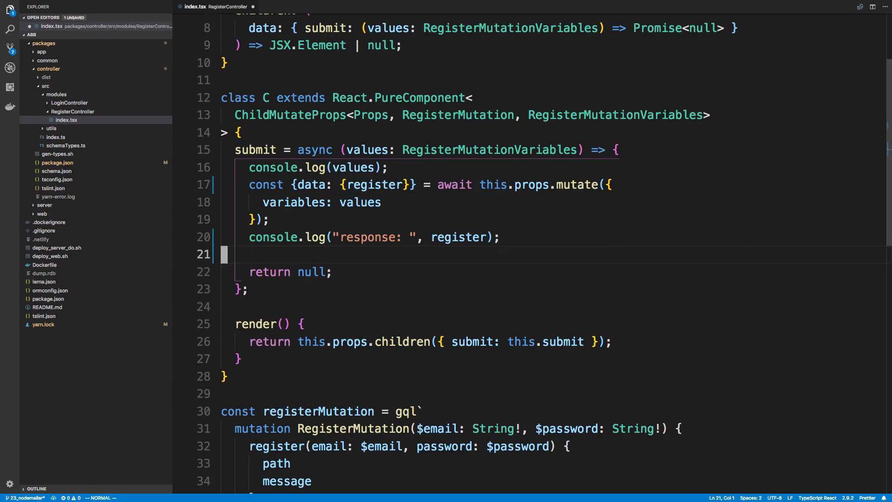
{"action": "type", "text": "if (register) {"}
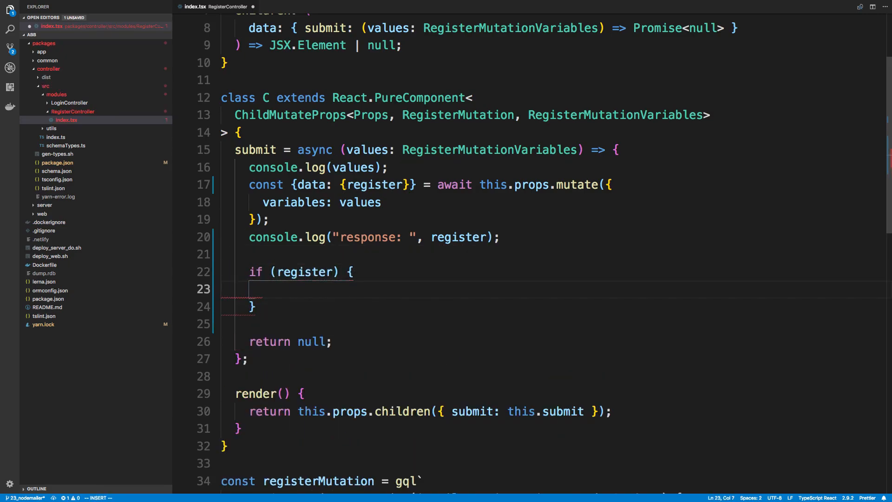
{"action": "type", "text": "return normalizeErrors("}
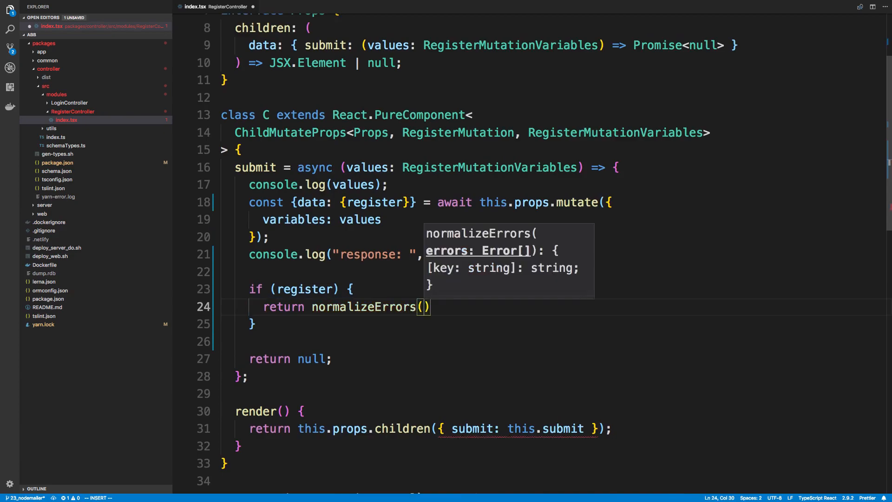
{"action": "type", "text": "register"}
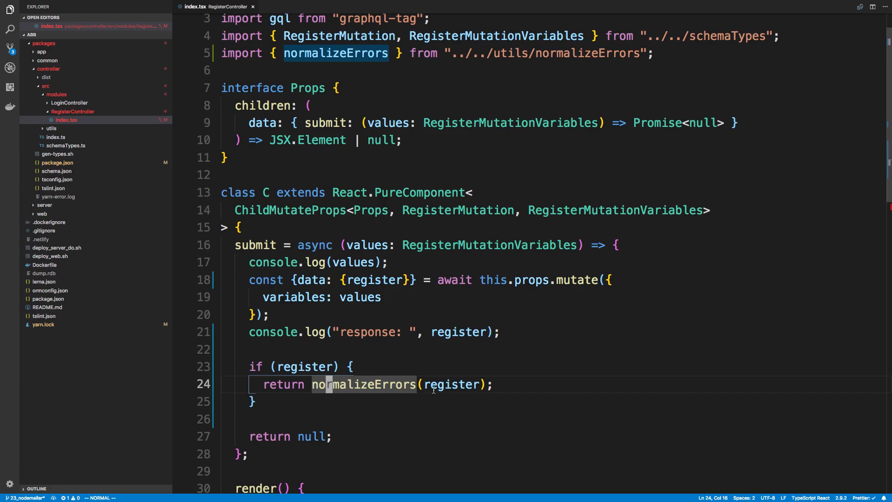
- Copy LoginController's Promise<{[key: string]: string} | null> submit type over to RegisterController's Props
{"action": "left_click", "coordinate": [70, 102]}
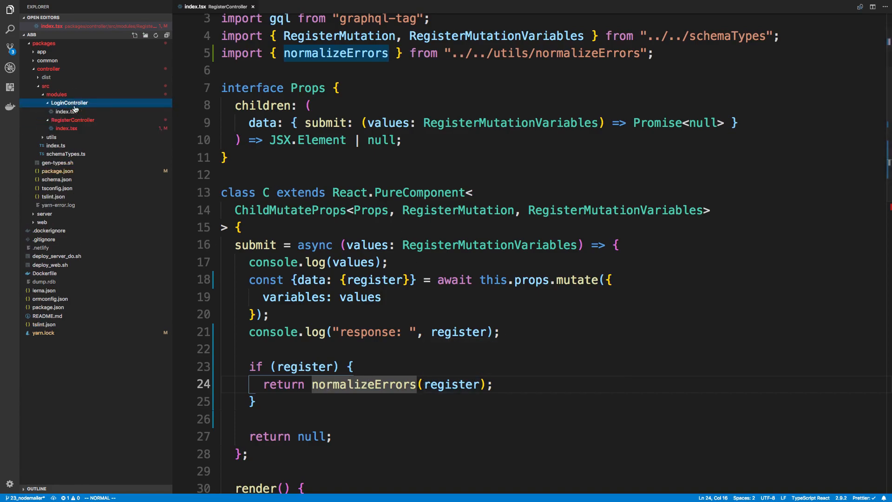
{"action": "left_click", "coordinate": [66, 112]}
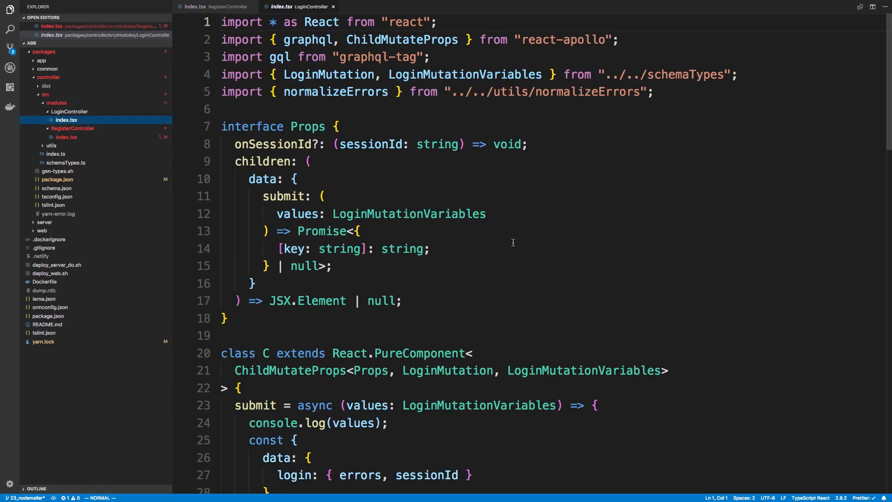
{"action": "scroll", "scroll_direction": "down", "scroll_amount": 3}
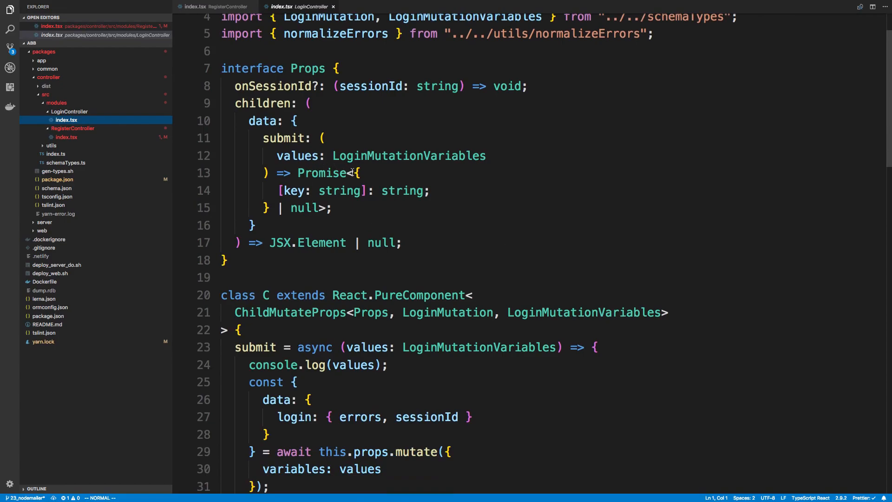
{"action": "left_click_drag", "start_coordinate": [359, 173], "coordinate": [268, 207]}
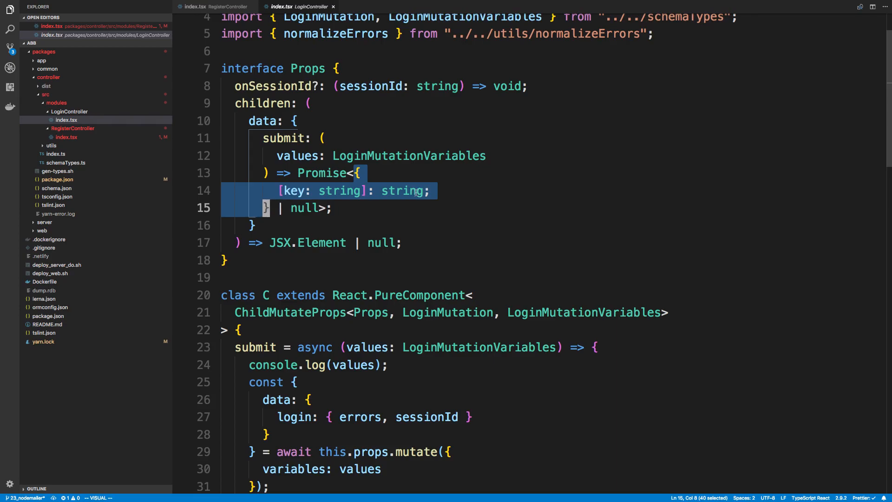
{"action": "left_click", "coordinate": [217, 6]}
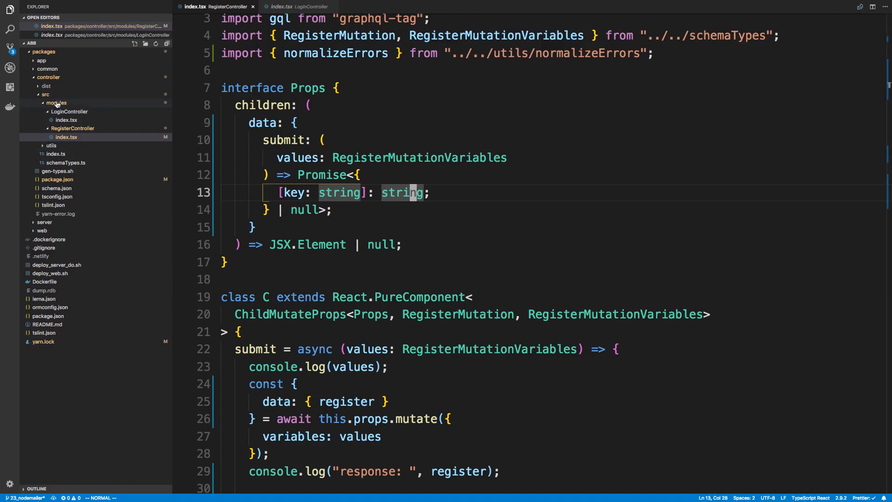
- Create src/types/NormalizedErrorMap.ts declaring a string-keyed NormalizedErrorMap interface
{"action": "right_click", "coordinate": [44, 94]}
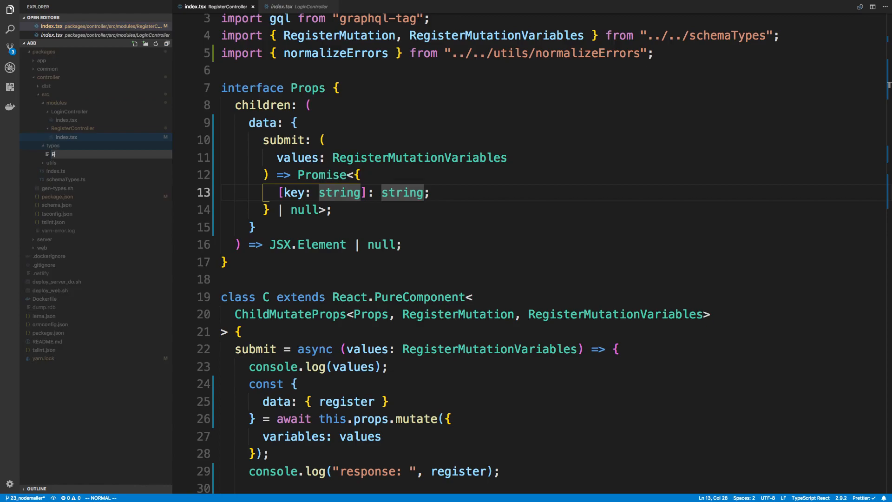
{"action": "type", "text": "NormalizedError"}
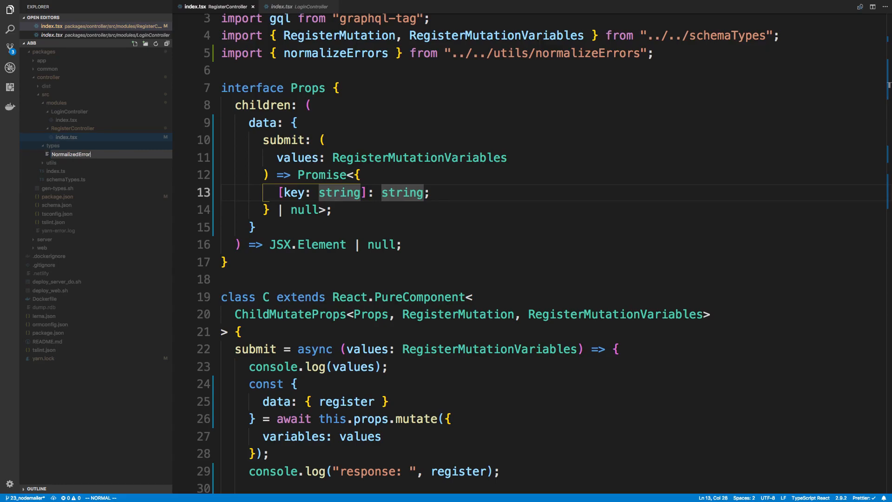
{"action": "type", "text": "Map.ts"}
{"action": "type", "text": "inrt"}
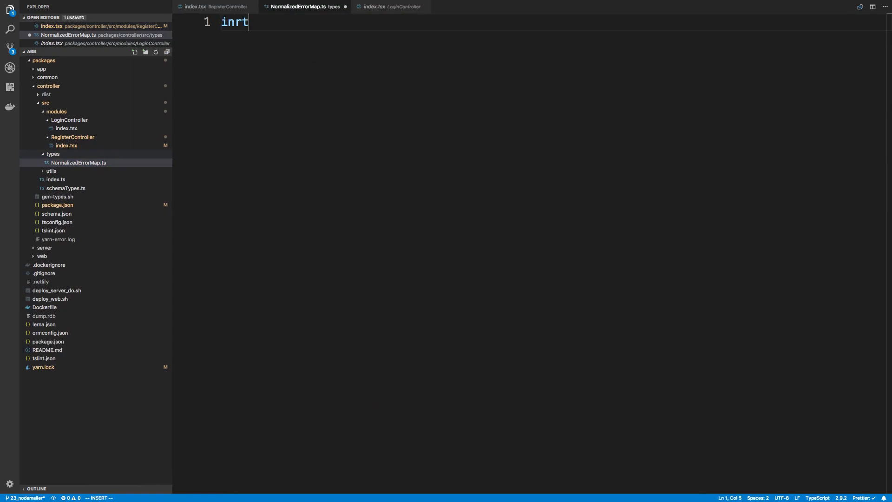
{"action": "type", "text": "interface"}
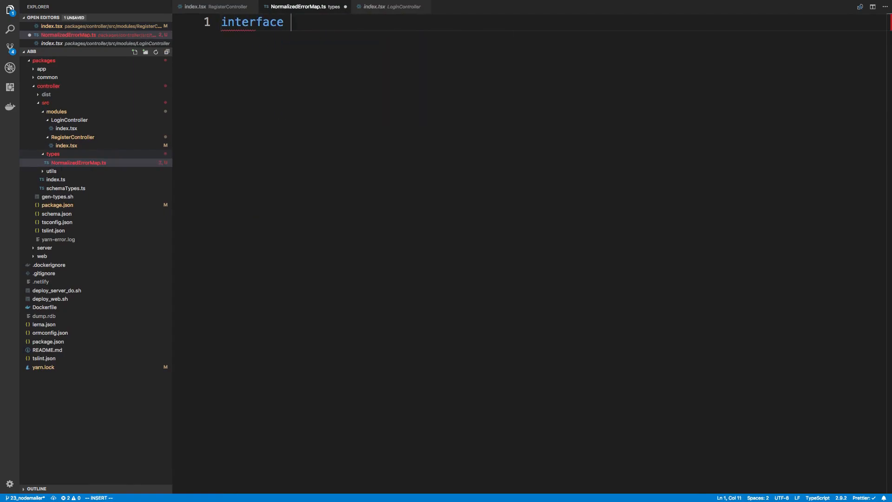
{"action": "type", "text": "Normaliz"}
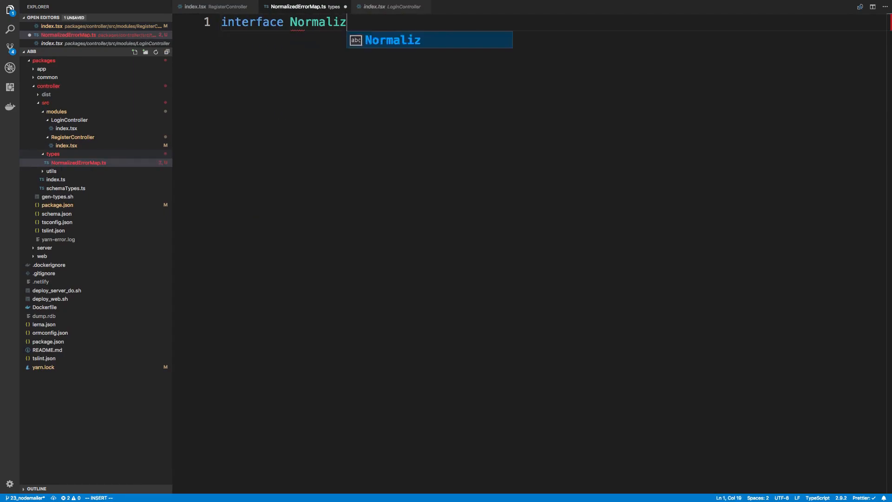
{"action": "key", "text": "Tab"}
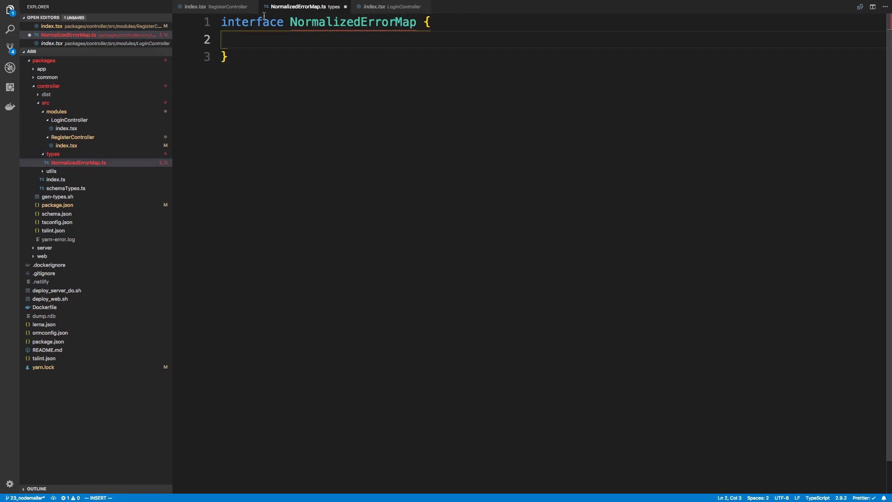
- Remove the inline { [key: string]: string } type from LoginController's submit, leaving Promise< | null>
{"action": "left_click", "coordinate": [389, 7]}
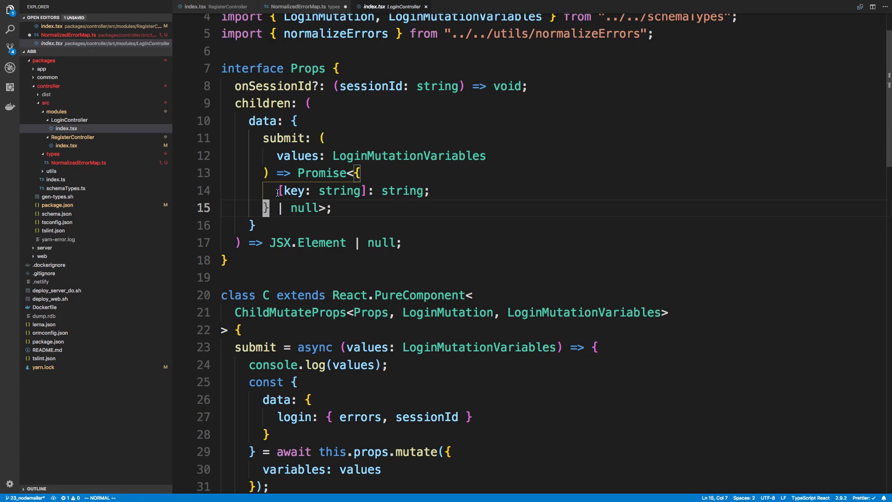
{"action": "left_click", "coordinate": [298, 7]}
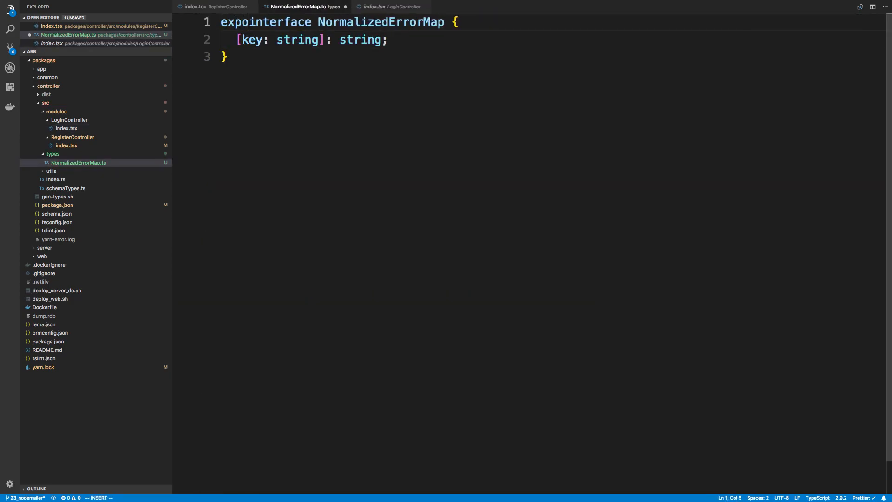
{"action": "left_click", "coordinate": [389, 7]}
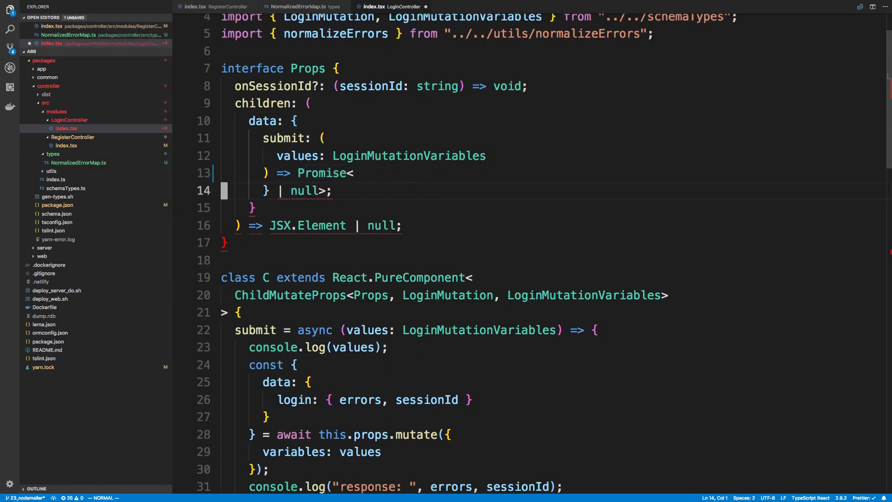
- Type submit as Promise<NormalizedErrorMap | null> in both Login and Register controllers, importing NormalizedErrorMap
{"action": "type", "text": "NormalizedErrorMap | null>;"}
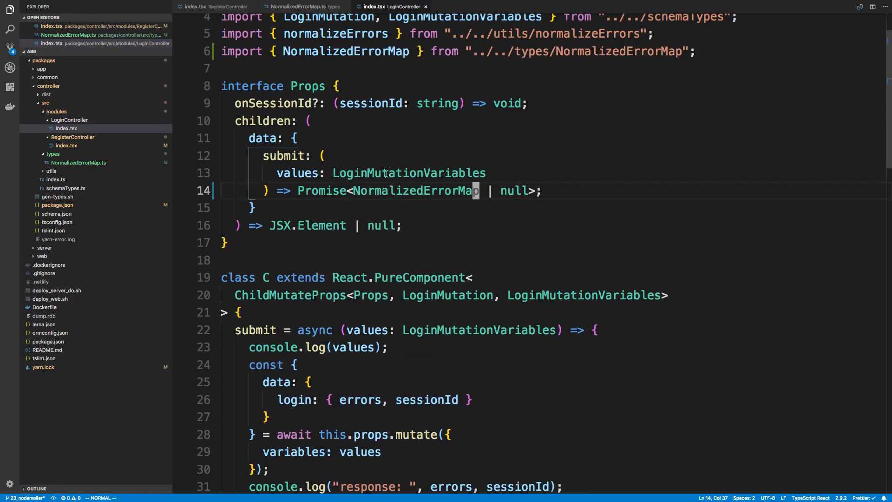
{"action": "left_click", "coordinate": [65, 145]}
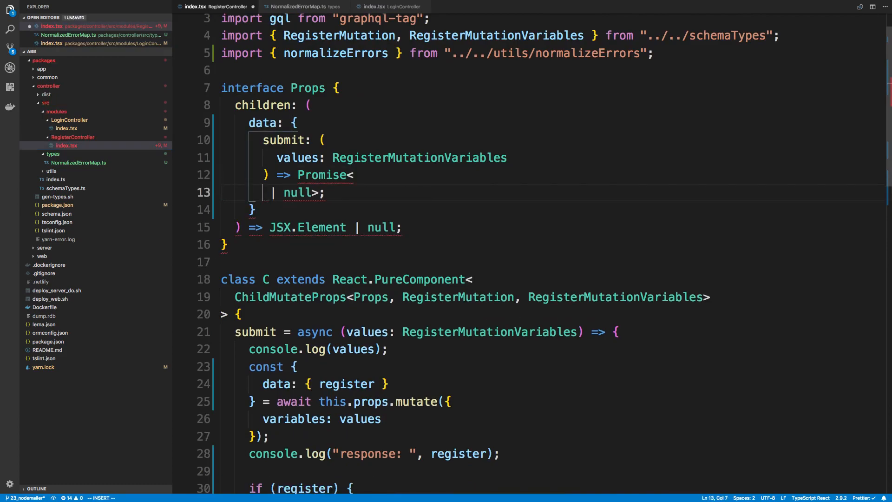
{"action": "type", "text": "NOrmalizedErrorMap"}
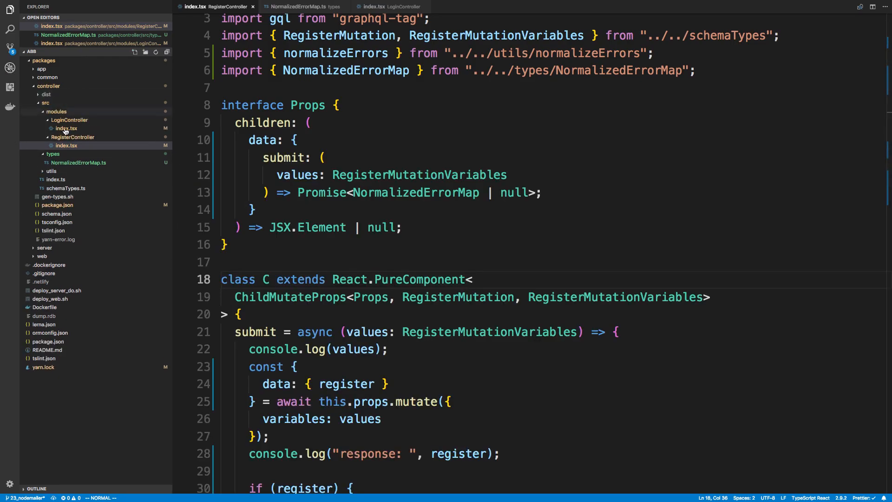
- Browse web/src/modules to RegisterView.tsx and LoginView.tsx, checking their inline submit error types
{"action": "left_click", "coordinate": [42, 255]}
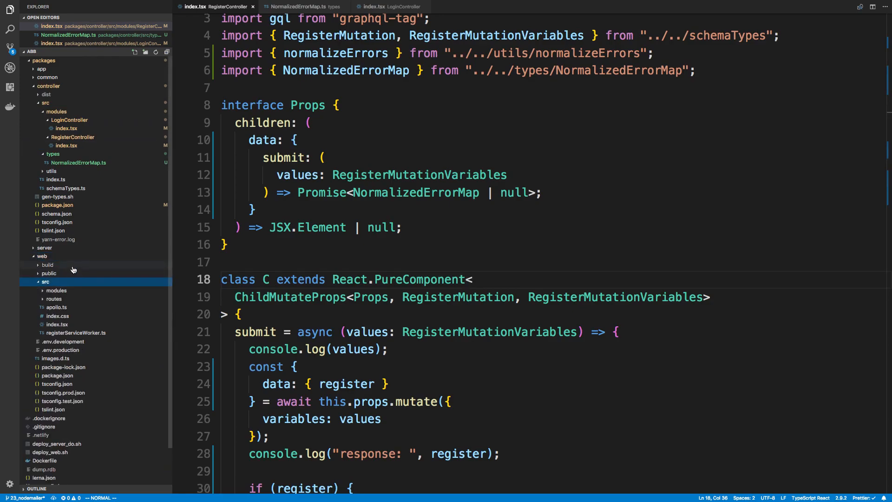
{"action": "left_click", "coordinate": [57, 290]}
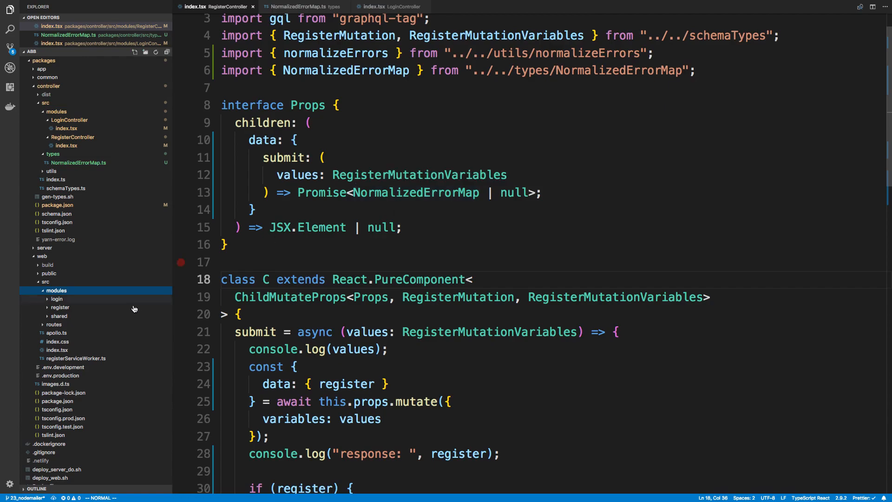
{"action": "left_click", "coordinate": [82, 323]}
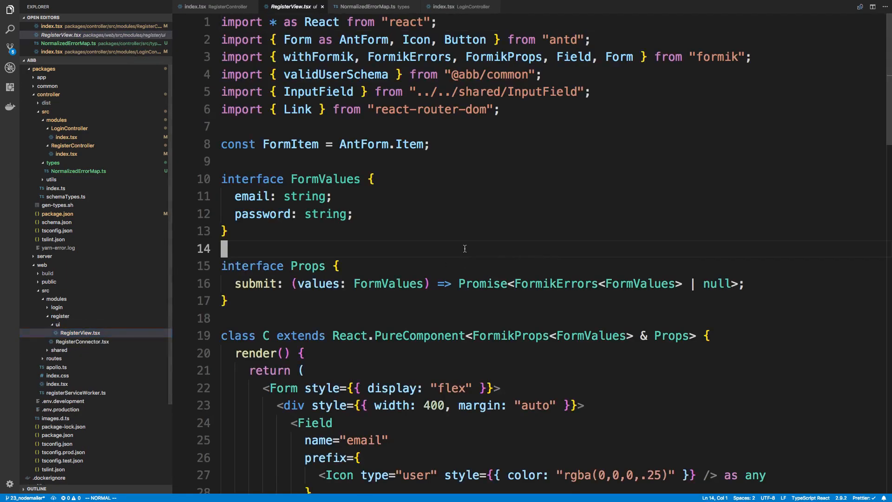
{"action": "scroll", "scroll_direction": "down", "scroll_amount": 3}
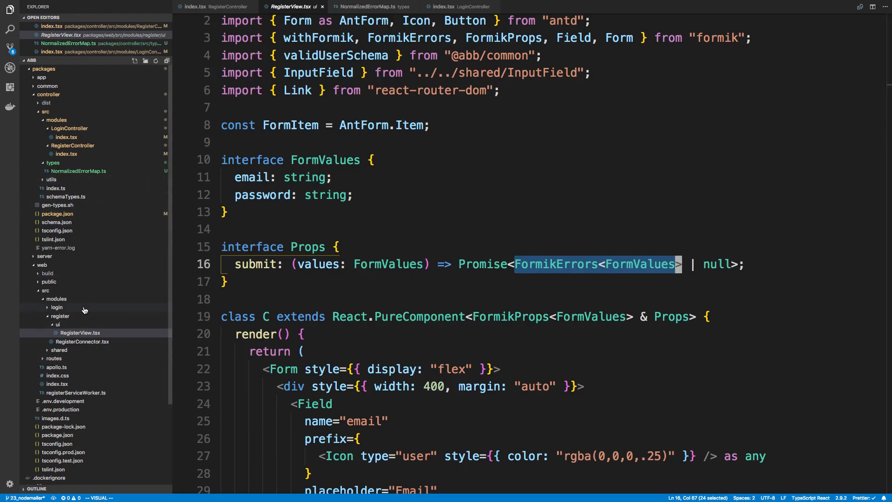
{"action": "left_click", "coordinate": [77, 324]}
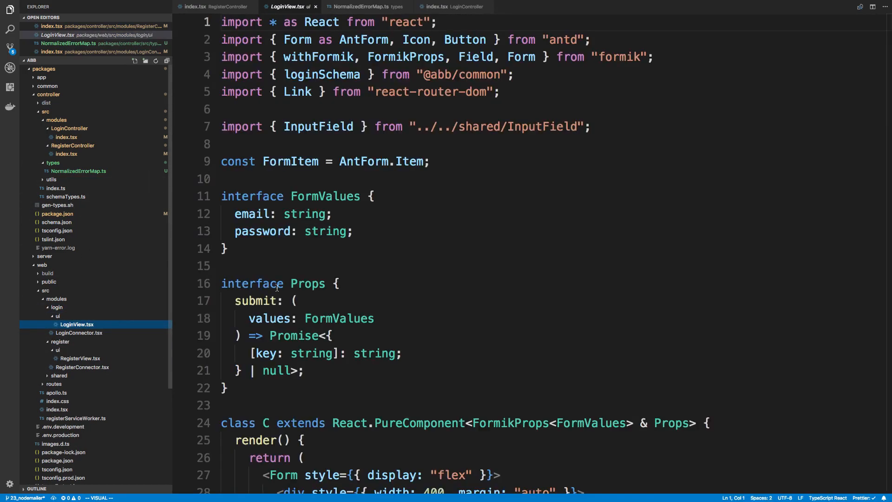
{"action": "scroll", "scroll_direction": "down", "scroll_amount": 3}
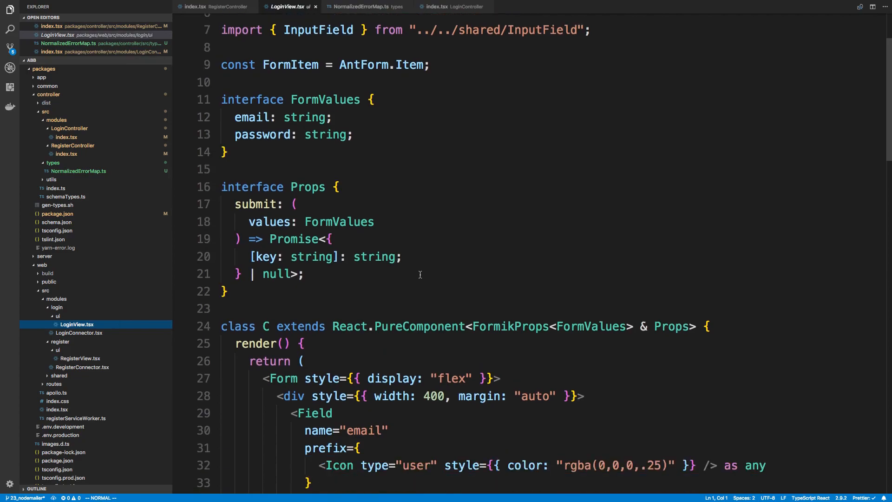
{"action": "scroll", "scroll_direction": "down", "scroll_amount": 3}
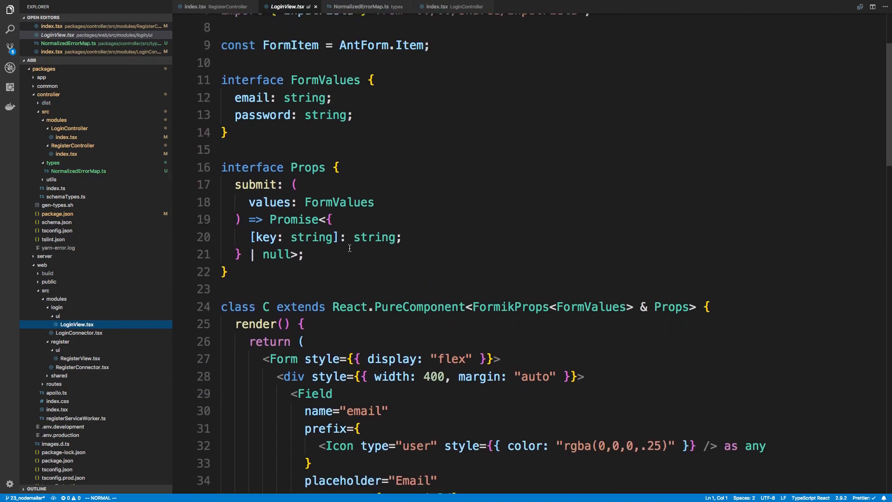
{"action": "left_click_drag", "start_coordinate": [331, 220], "coordinate": [239, 254]}
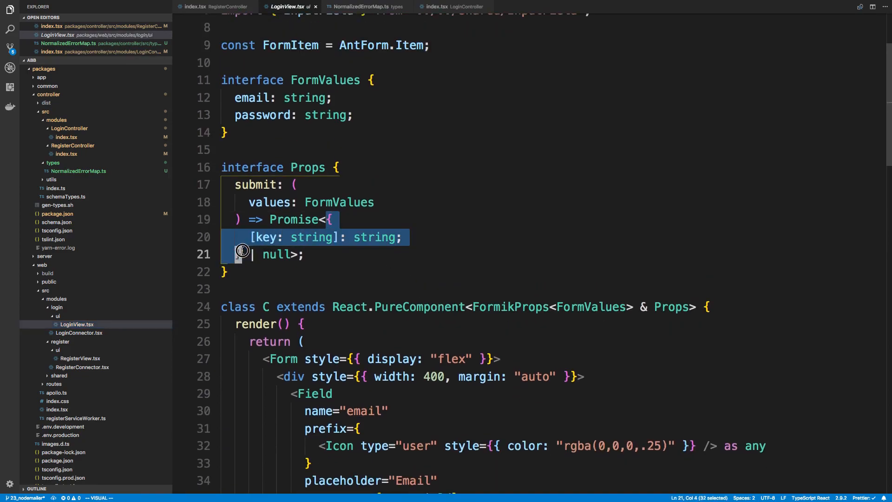
{"action": "left_click", "coordinate": [339, 220]}
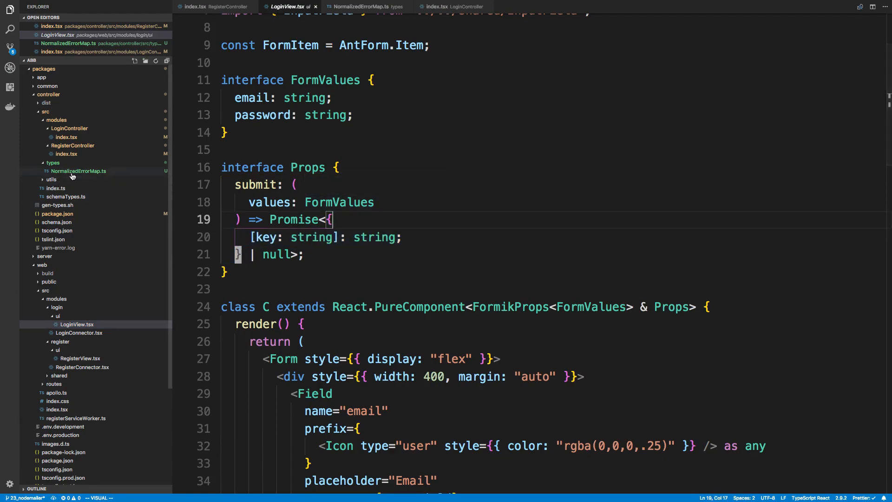
{"action": "mouse_move", "coordinate": [91, 176]}
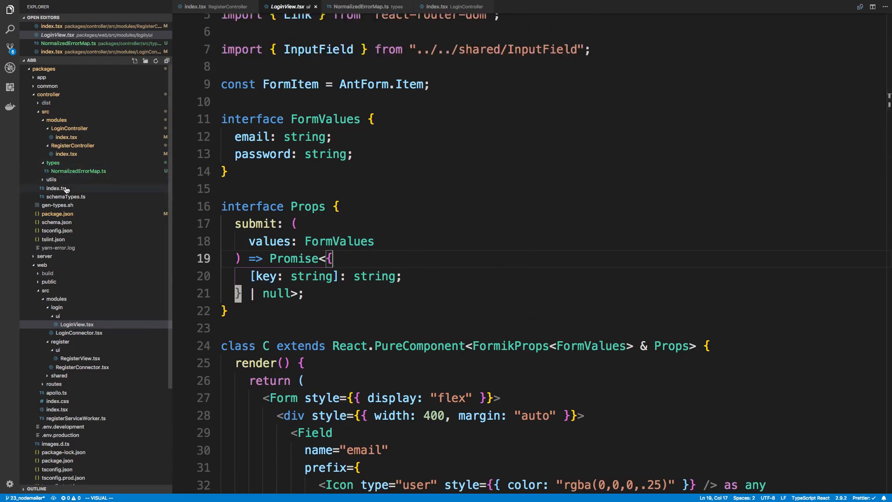
- Add export * from "./types/NormalizedErrorMap" to controller/src/index.ts
{"action": "left_click", "coordinate": [57, 188]}
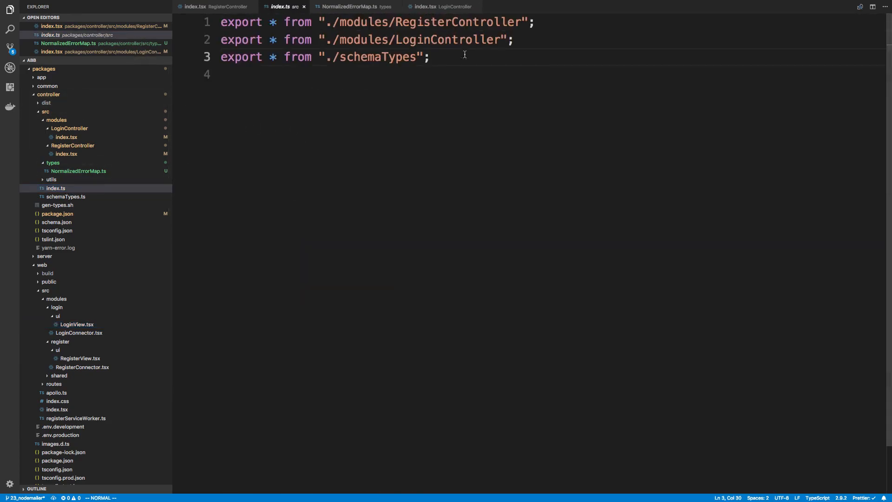
{"action": "type", "text": "export * from \"types/"}
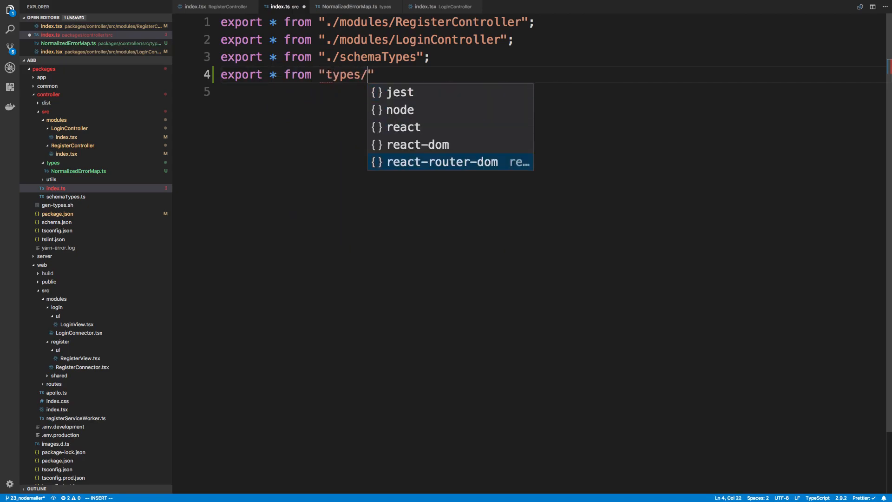
{"action": "type", "text": "./"}
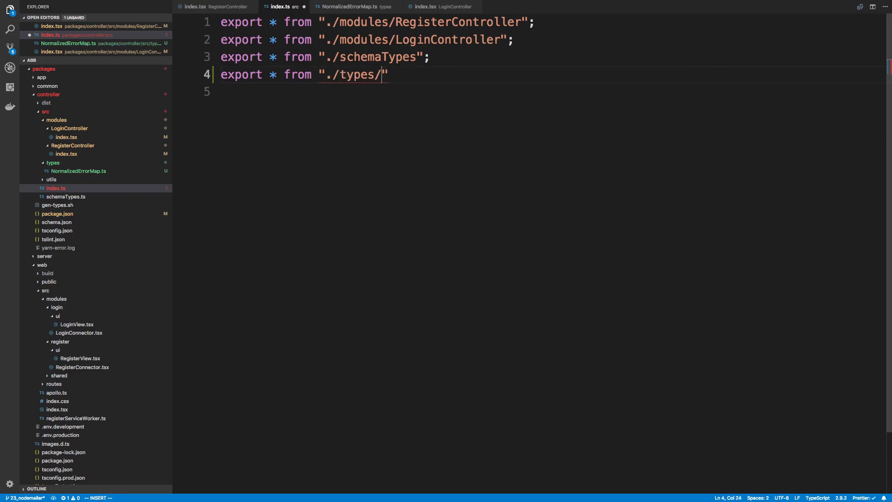
{"action": "type", "text": "NormalizedErrorMap"}
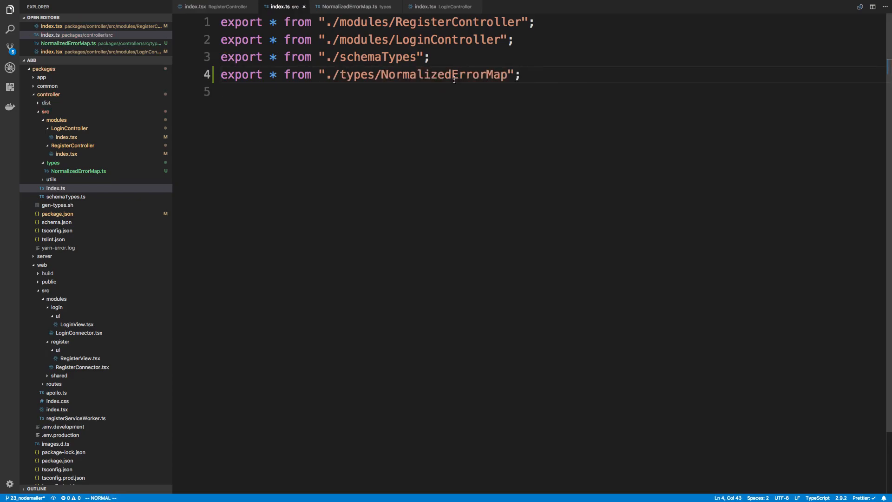
{"action": "left_click", "coordinate": [350, 7]}
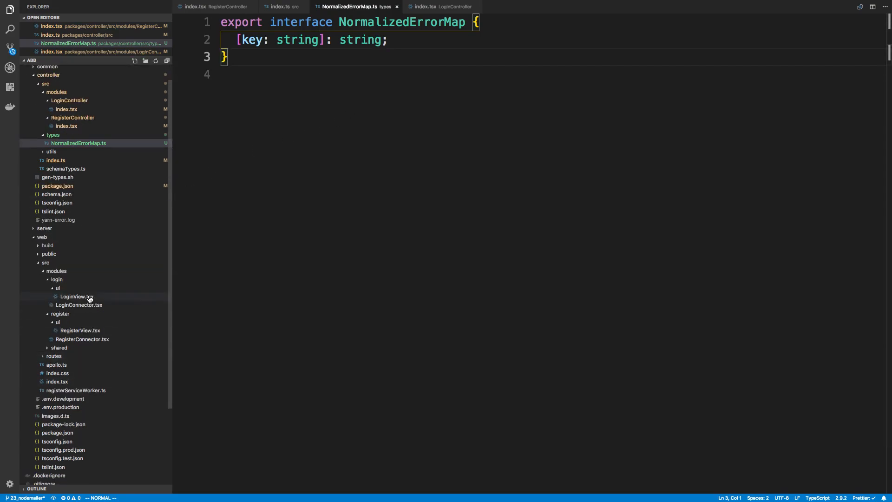
{"action": "left_click", "coordinate": [76, 296]}
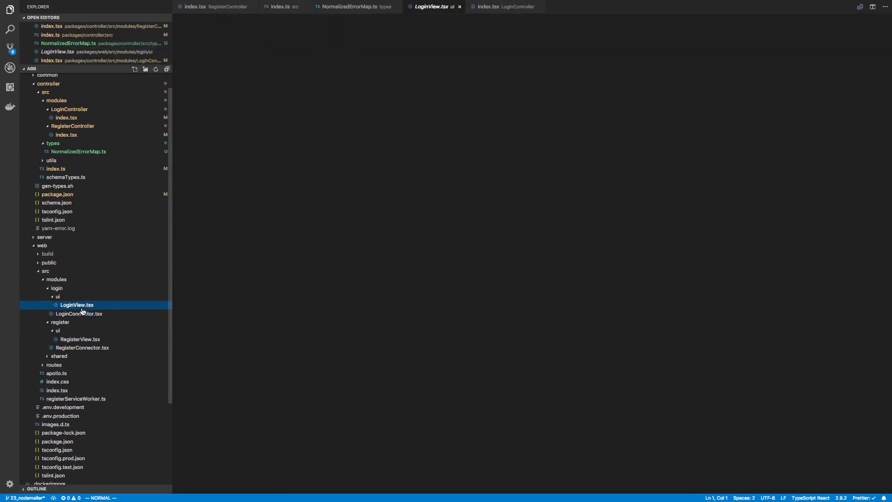
{"action": "left_click", "coordinate": [76, 304]}
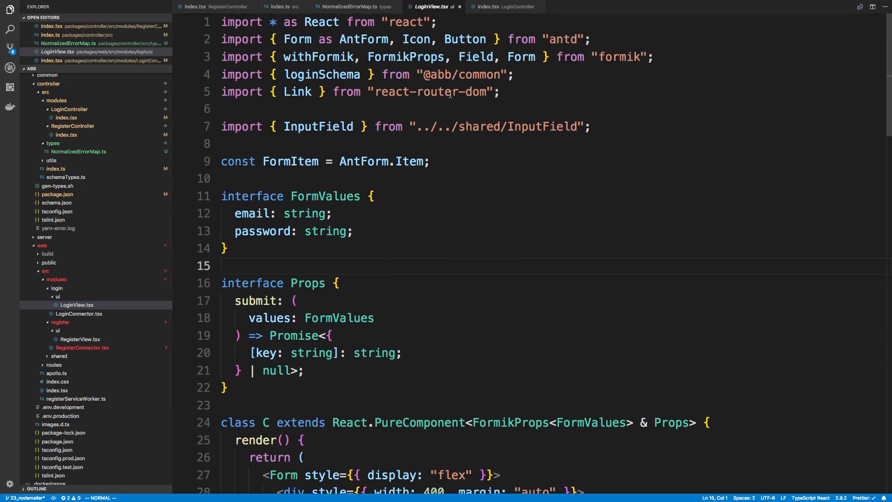
{"action": "type", "text": "imp"}
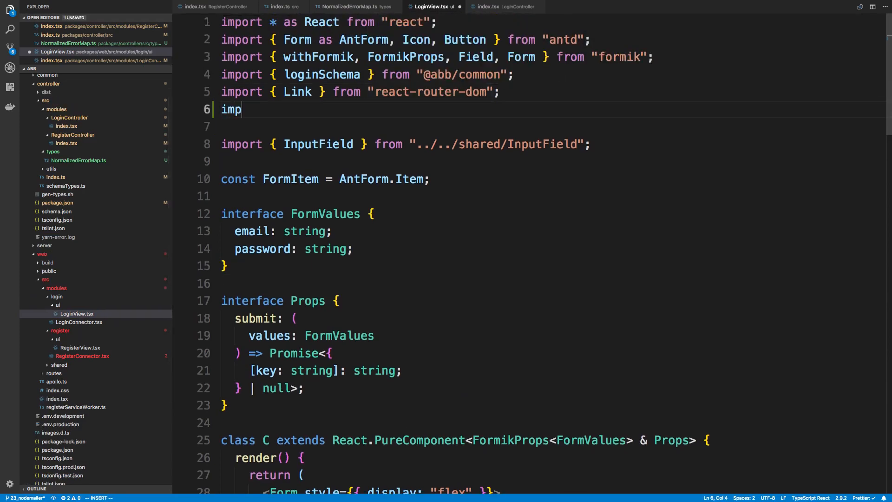
{"action": "type", "text": "ort {} from '"}
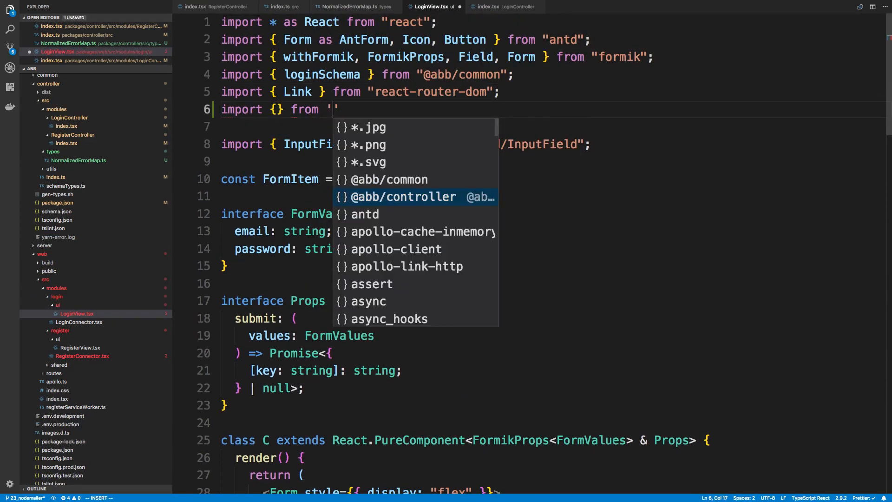
{"action": "type", "text": "@abb/controller"}
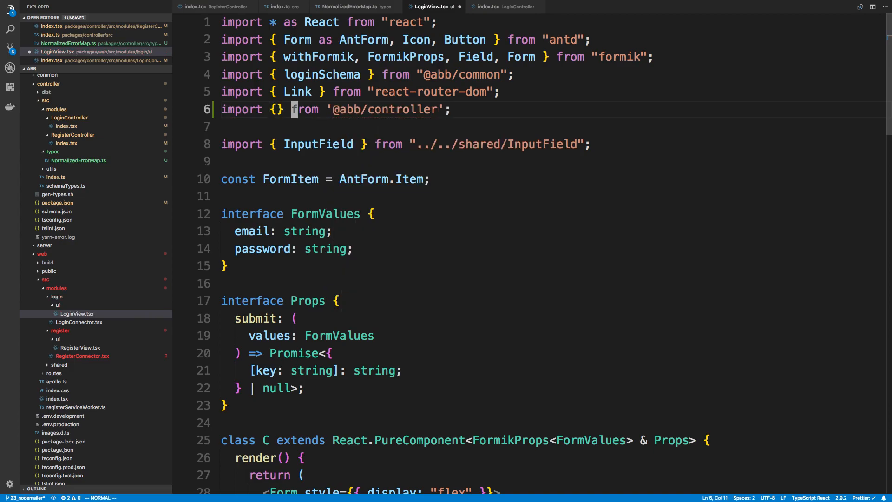
{"action": "type", "text": "NormalizedErrorMap"}
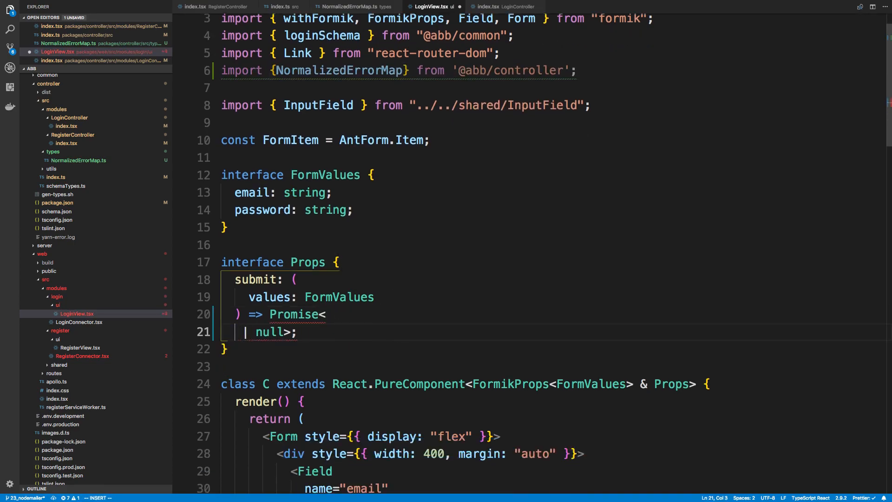
{"action": "type", "text": "NormalizedErrorMap | null>;"}
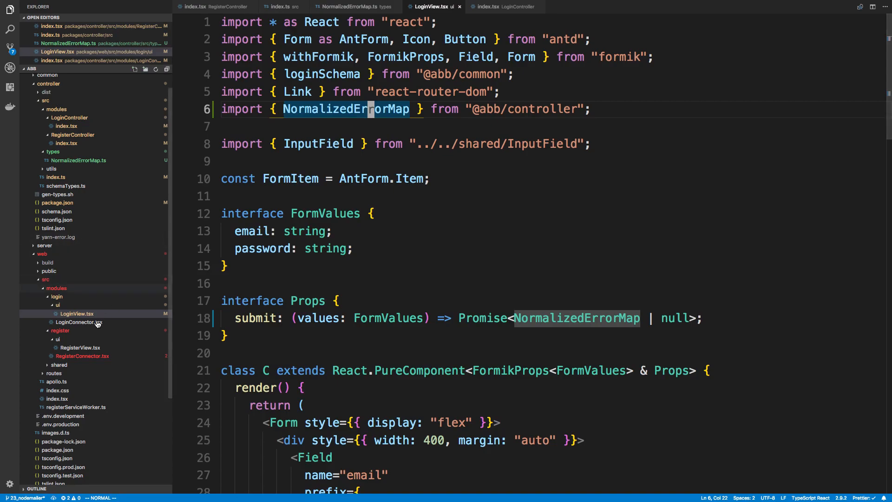
- Import NormalizedErrorMap in RegisterView and replace FormikErrors<FormValues> with it in the submit return type
{"action": "left_click", "coordinate": [498, 6]}
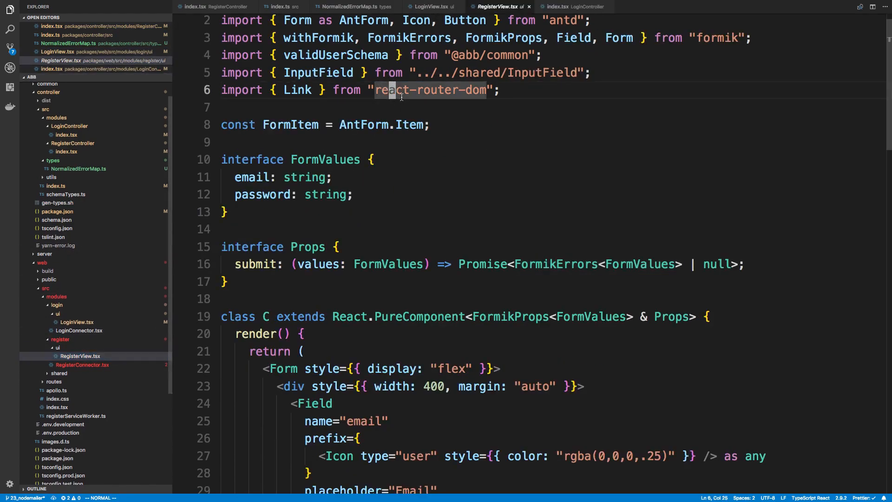
{"action": "type", "text": "import { NormalizedErrorMap } from \"@abb/controller\";"}
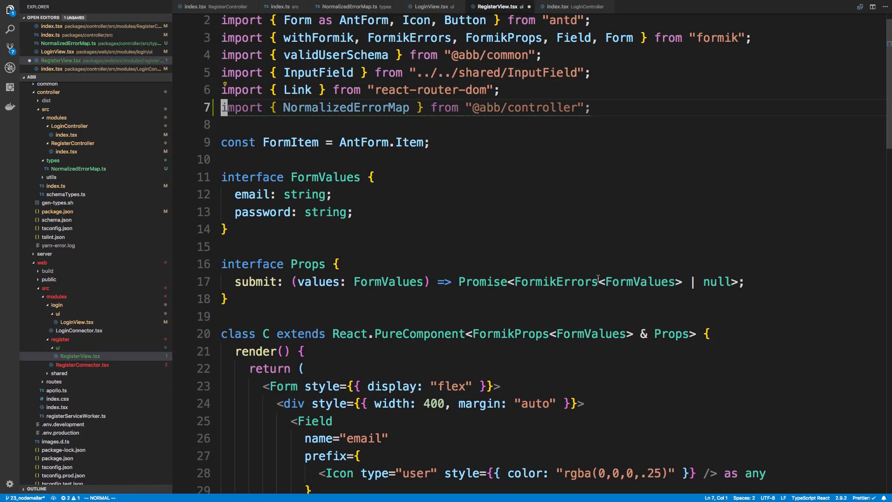
{"action": "double_click", "coordinate": [555, 282]}
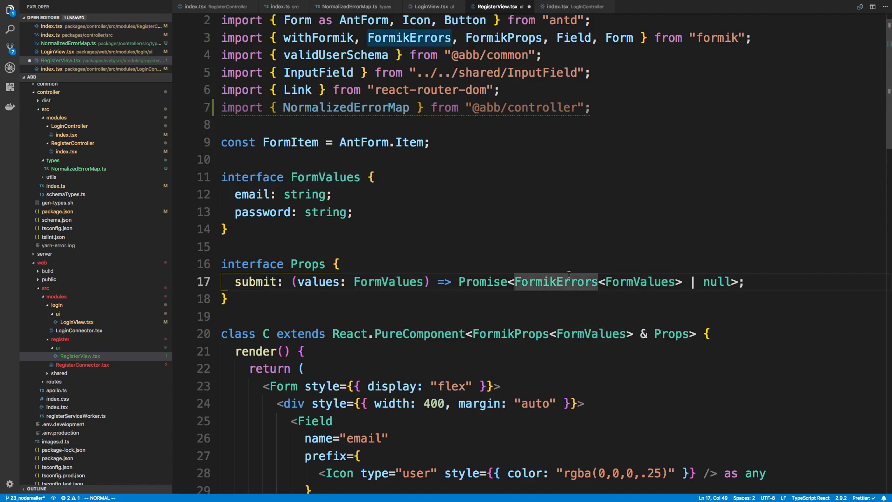
{"action": "left_click_drag", "start_coordinate": [514, 281], "coordinate": [681, 282]}
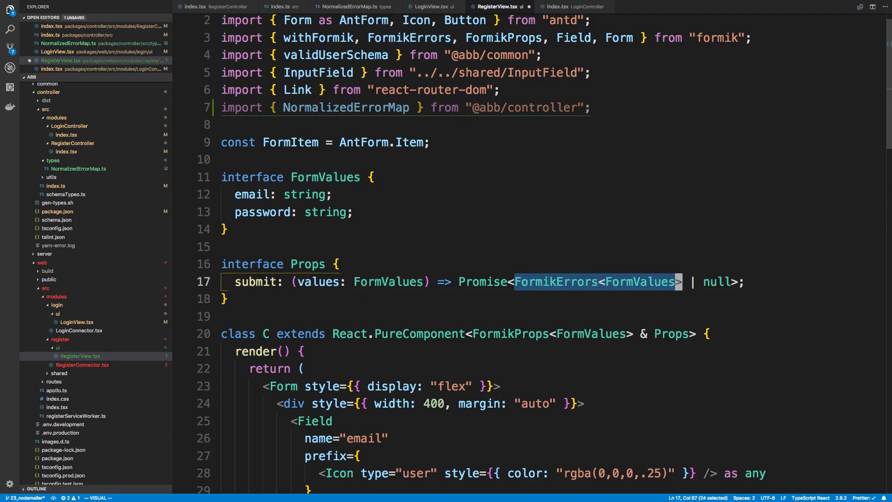
{"action": "type", "text": "Normalized"}
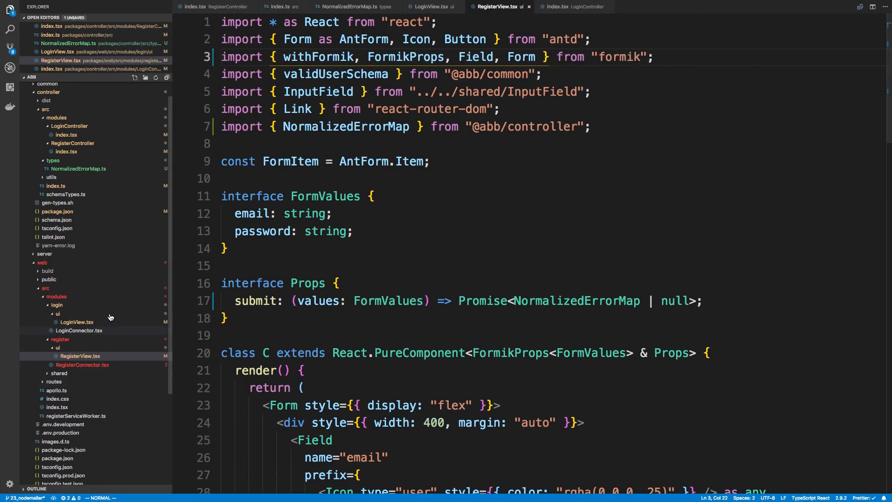
{"action": "left_click", "coordinate": [430, 7]}
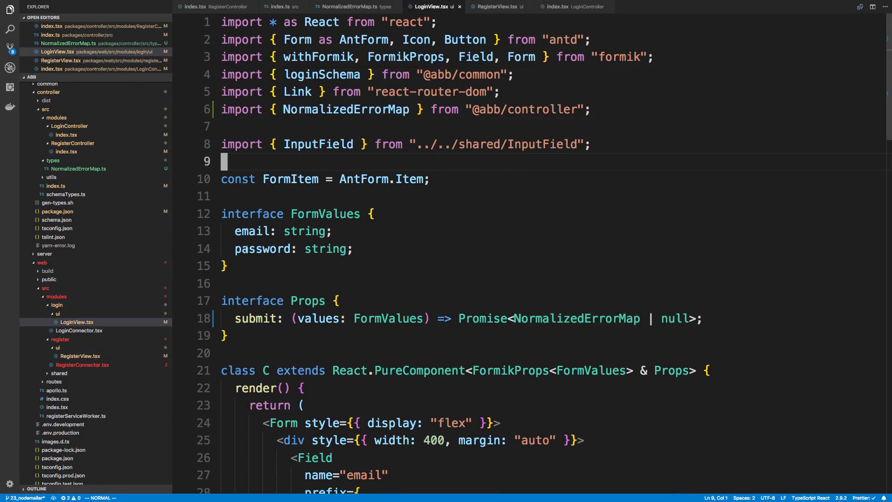
{"action": "left_click", "coordinate": [496, 6]}
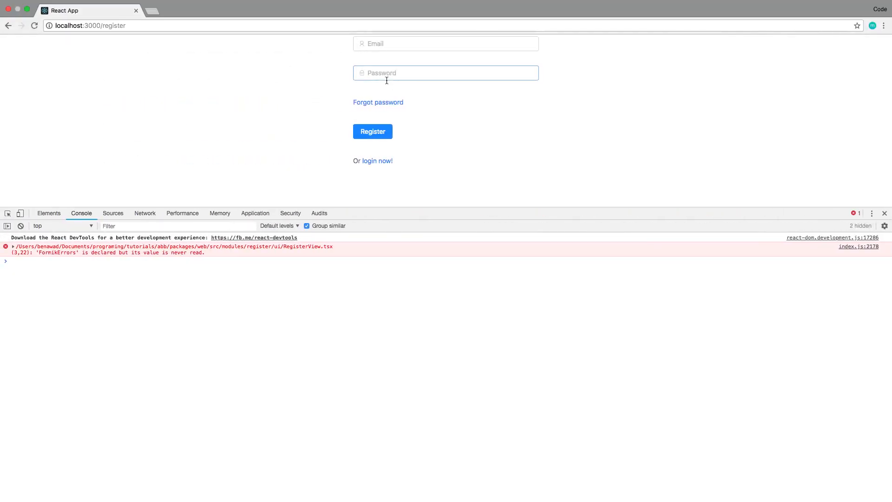
{"action": "left_click", "coordinate": [445, 44]}
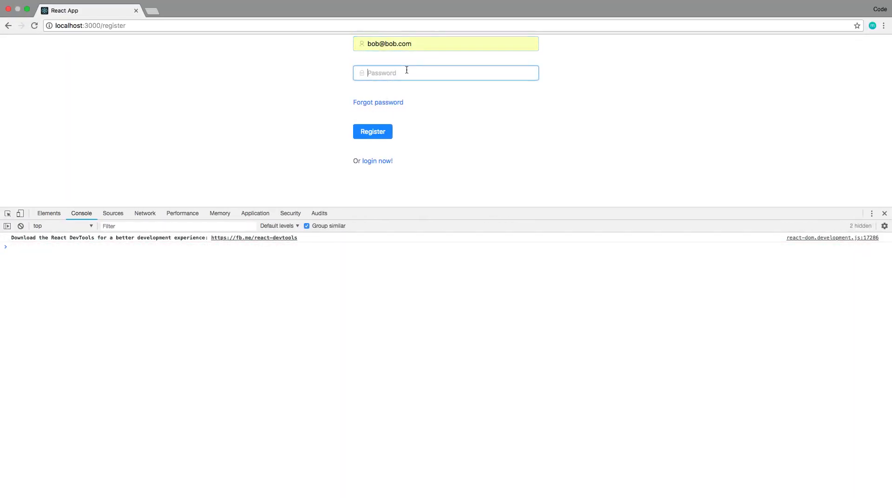
{"action": "left_click", "coordinate": [371, 131]}
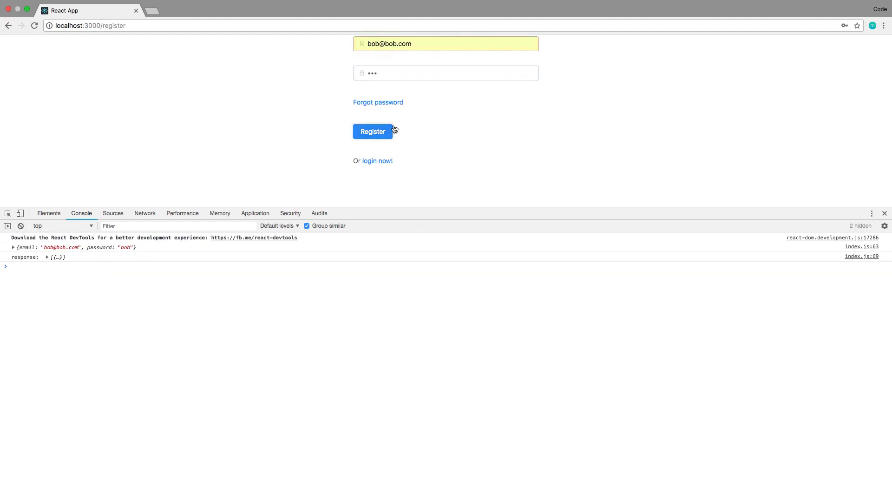
{"action": "left_click", "coordinate": [372, 131]}
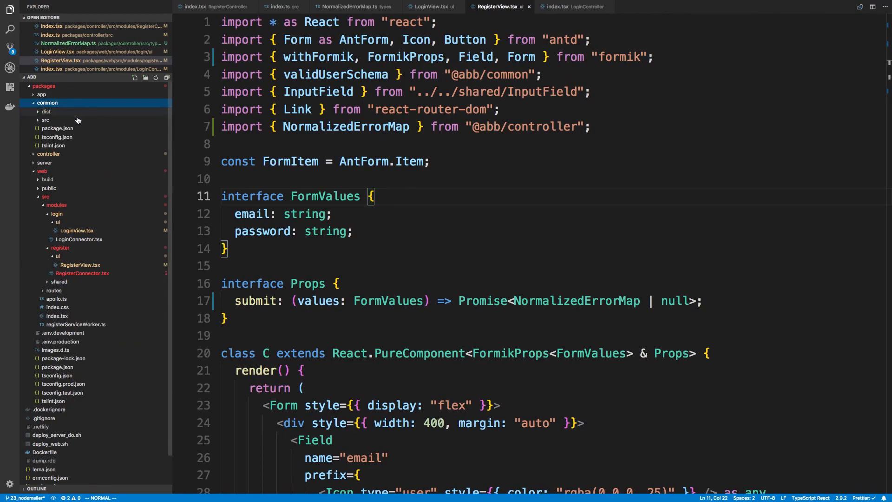
- In common yupSchemas/user.ts, change loginSchema's email max(255) message to invalidLogin
{"action": "left_click", "coordinate": [45, 120]}
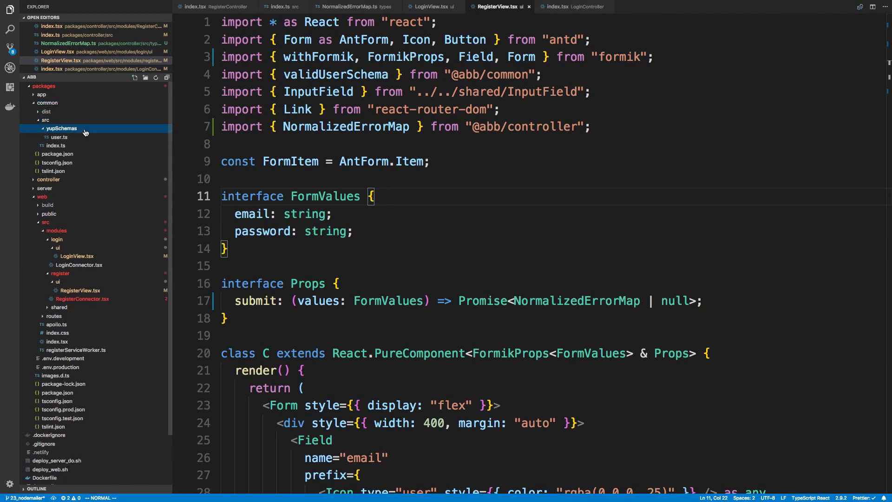
{"action": "left_click", "coordinate": [58, 137]}
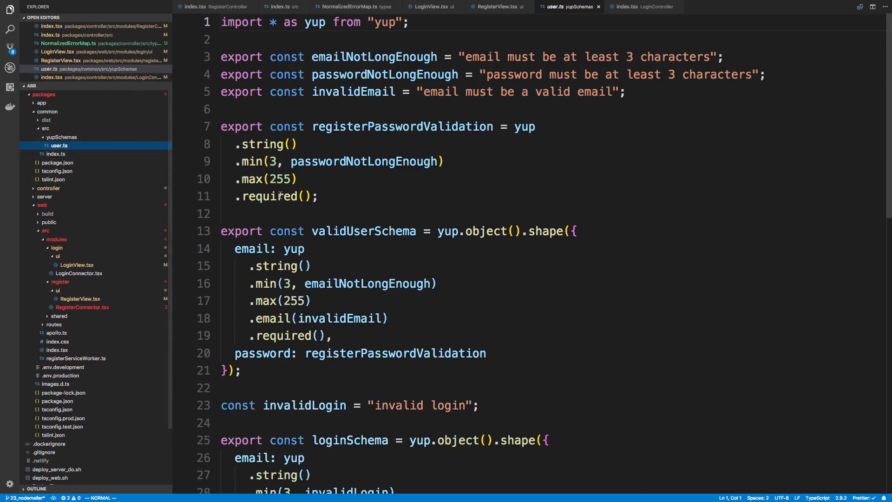
{"action": "scroll", "scroll_direction": "down", "scroll_amount": 3}
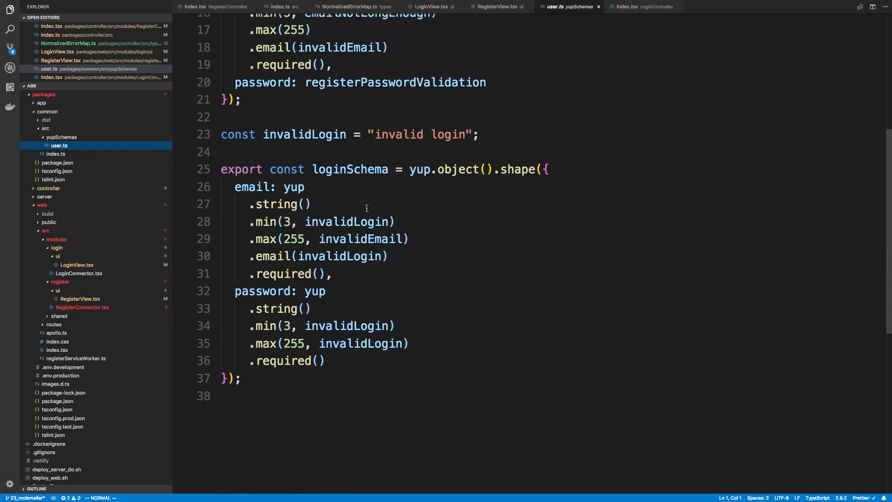
{"action": "double_click", "coordinate": [349, 169]}
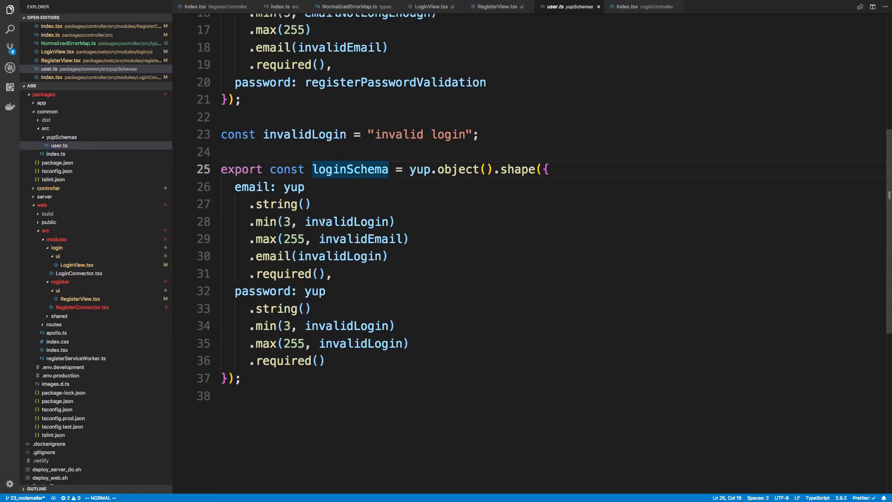
{"action": "left_click", "coordinate": [348, 342]}
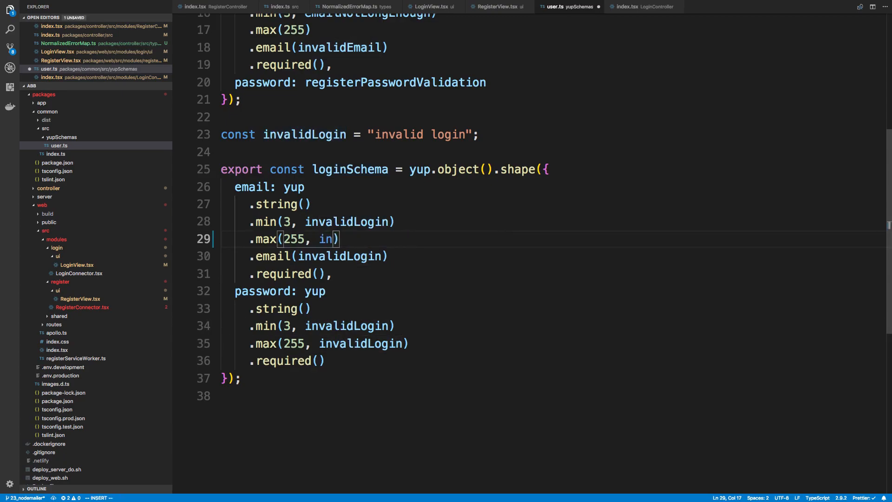
{"action": "type", "text": "validLogin"}
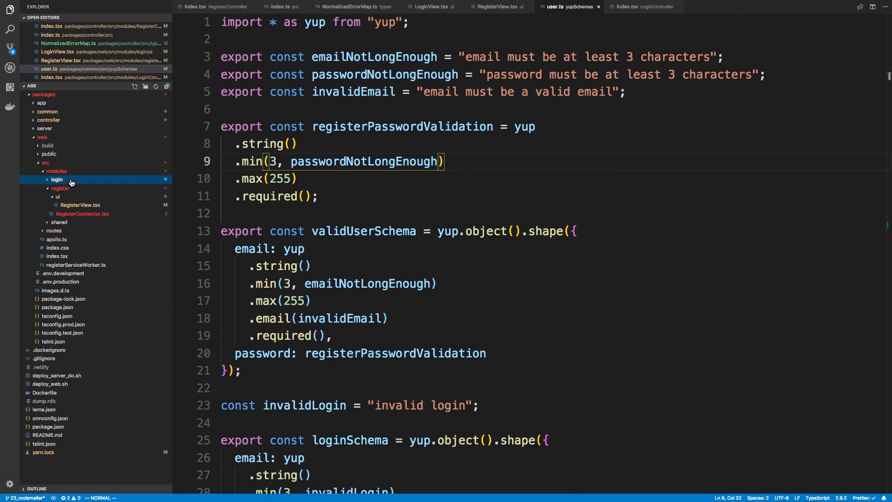
- Under modules, add a forgotPassword folder with ForgotPasswordConnector.tsx and a ui subfolder
{"action": "right_click", "coordinate": [57, 179]}
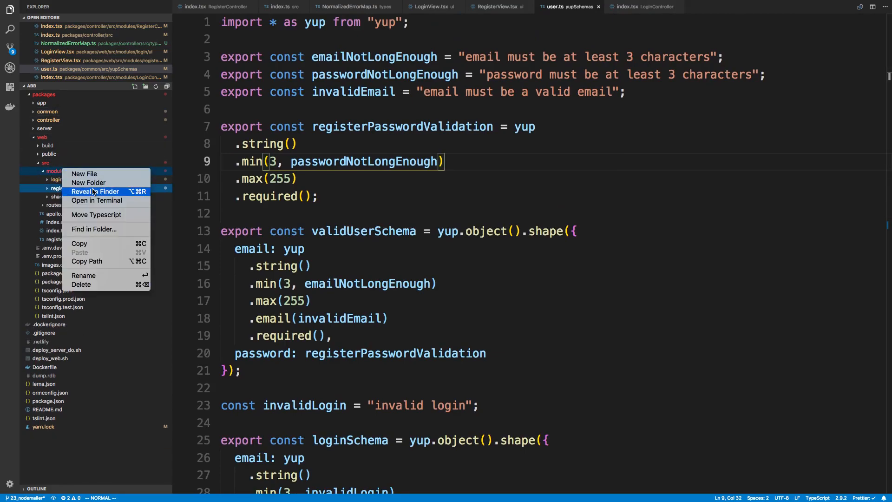
{"action": "left_click", "coordinate": [83, 173]}
{"action": "type", "text": "forgotPasswor"}
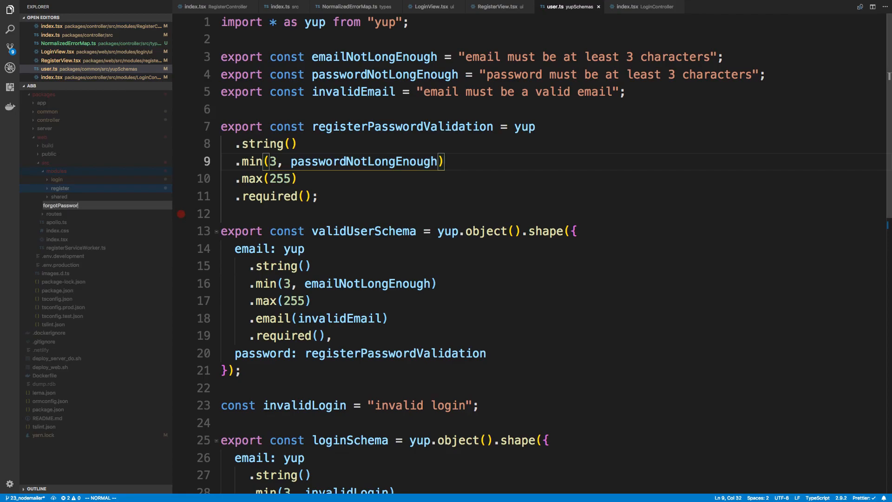
{"action": "left_click", "coordinate": [57, 187]}
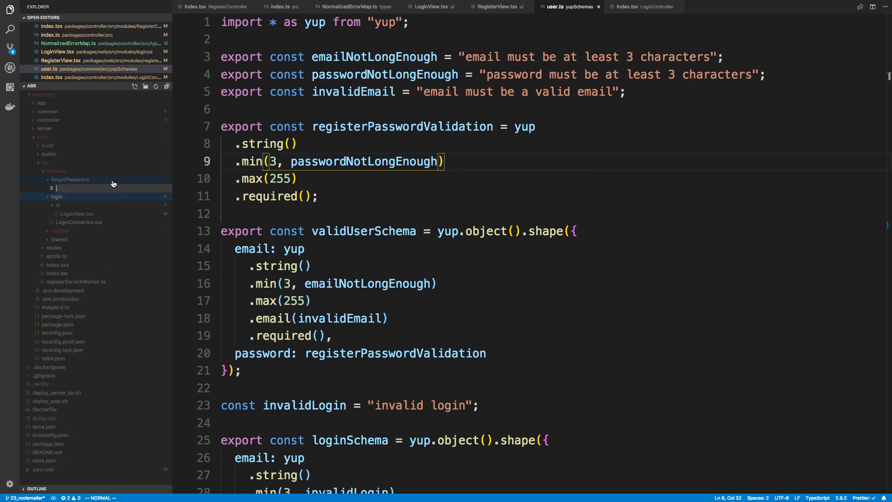
{"action": "type", "text": "ForgotPasswordConnector."}
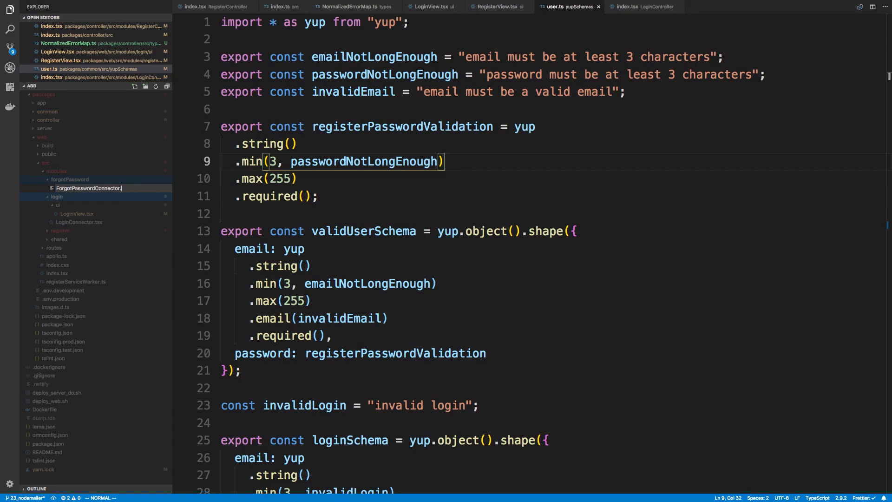
{"action": "left_click", "coordinate": [89, 196]}
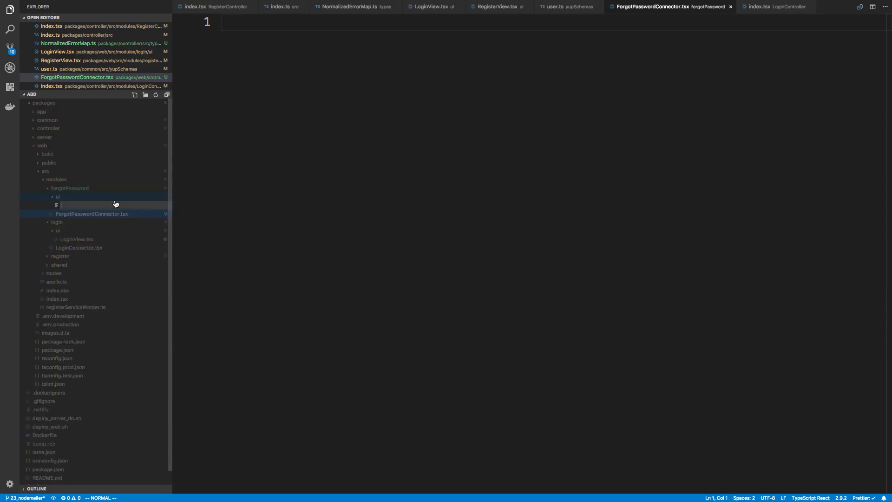
{"action": "type", "text": "ForgotPasswordView.tsx"}
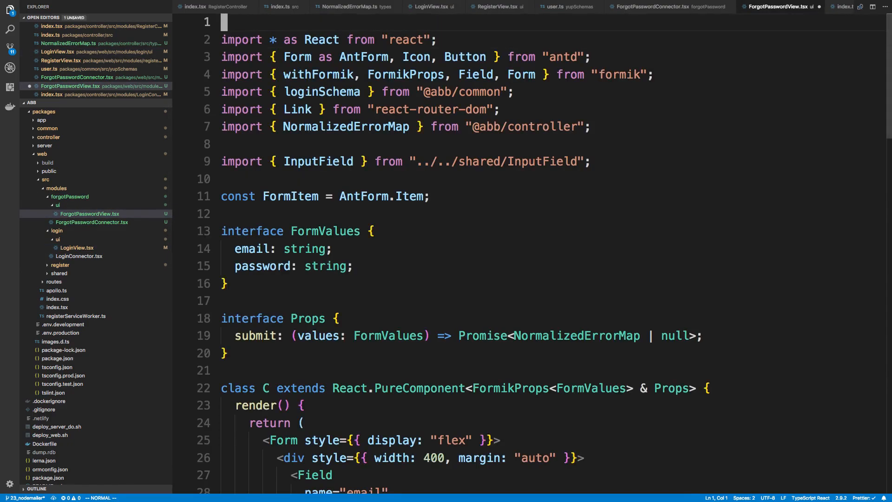
- Review the pasted LoginView code in the new ForgotPasswordView.tsx
{"action": "scroll", "scroll_direction": "down", "scroll_amount": 3}
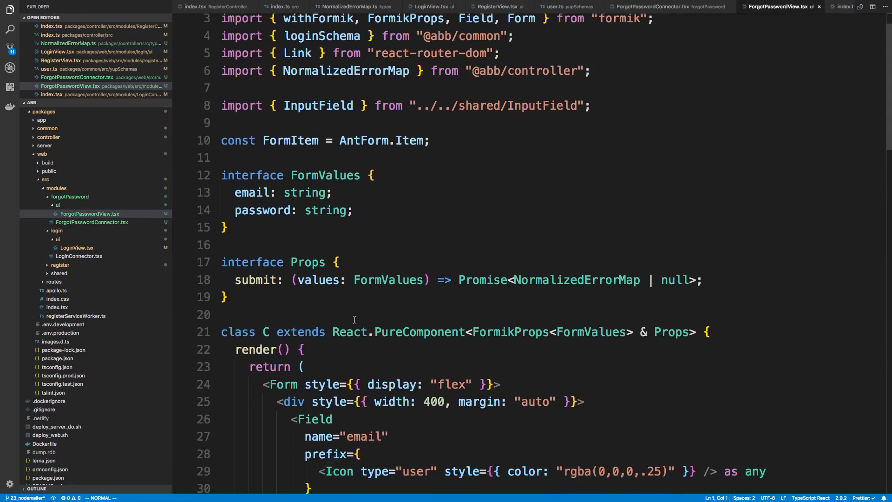
{"action": "scroll", "scroll_direction": "down", "scroll_amount": 3}
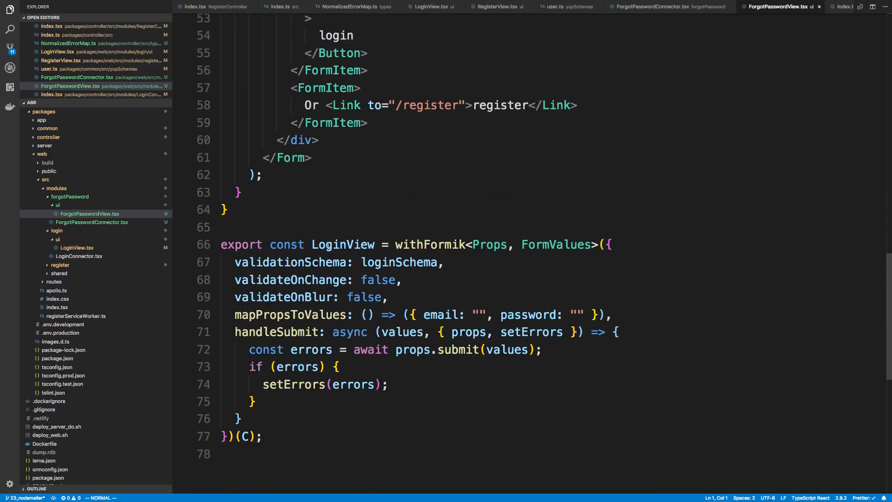
- Rename the component ForgotPasswordView and strip the password field, loginSchema validation and forgot link
{"action": "double_click", "coordinate": [342, 245]}
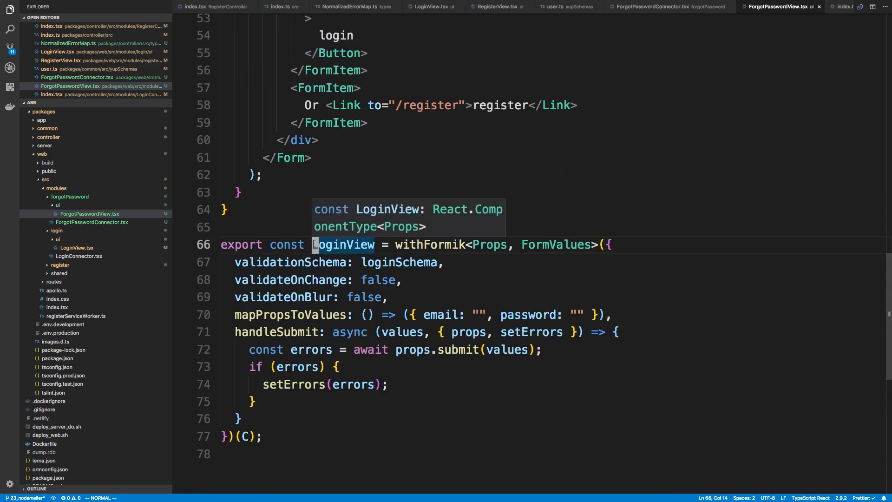
{"action": "type", "text": "ForgotPassword"}
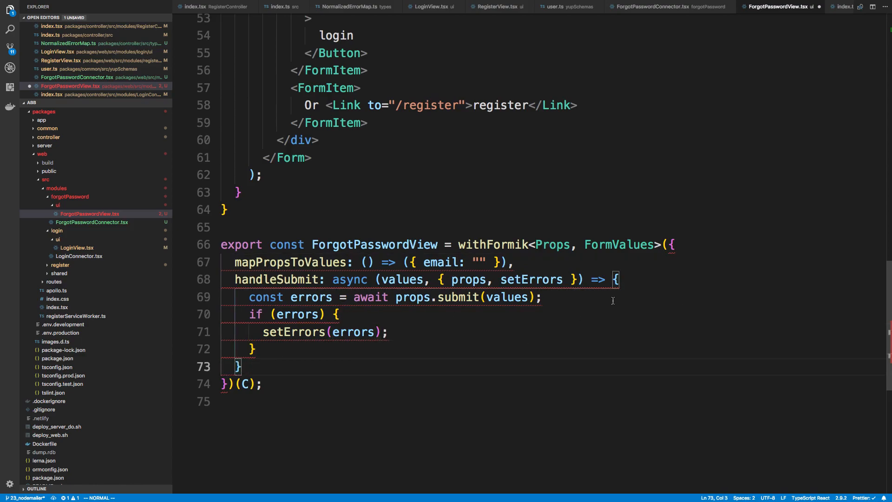
{"action": "double_click", "coordinate": [619, 244]}
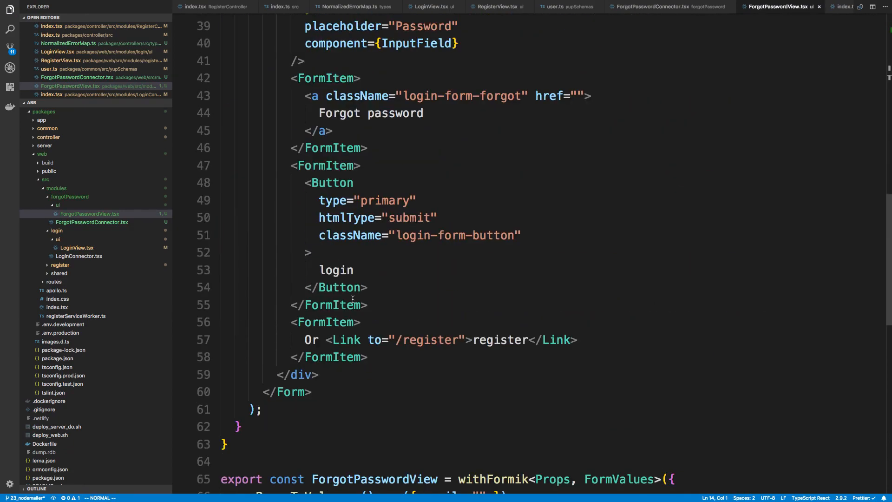
{"action": "scroll", "scroll_direction": "down", "scroll_amount": 3}
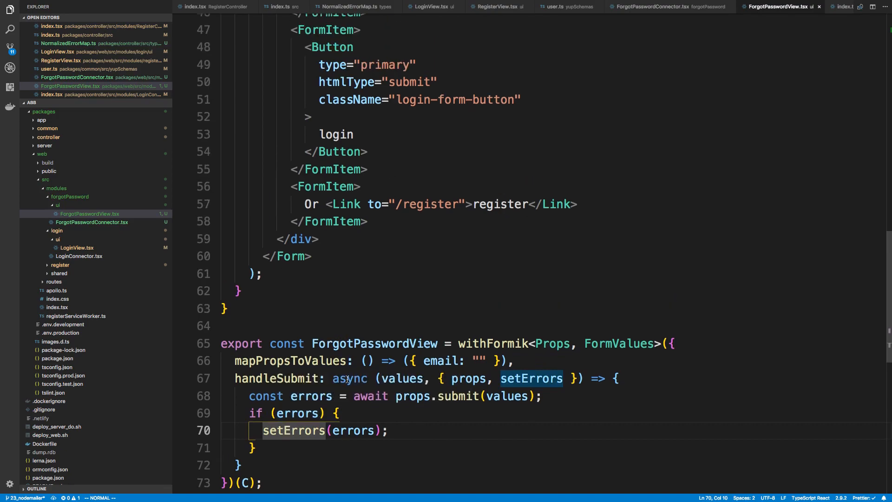
{"action": "scroll", "scroll_direction": "up", "scroll_amount": 3}
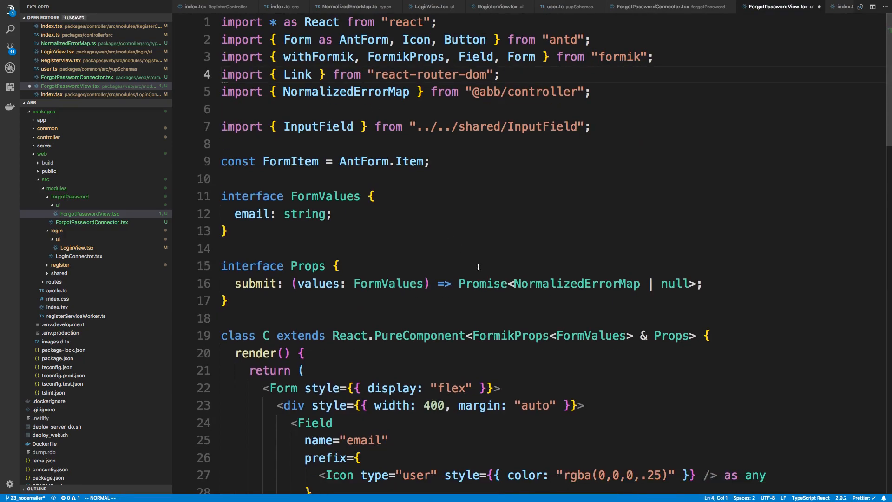
{"action": "scroll", "scroll_direction": "down", "scroll_amount": 3}
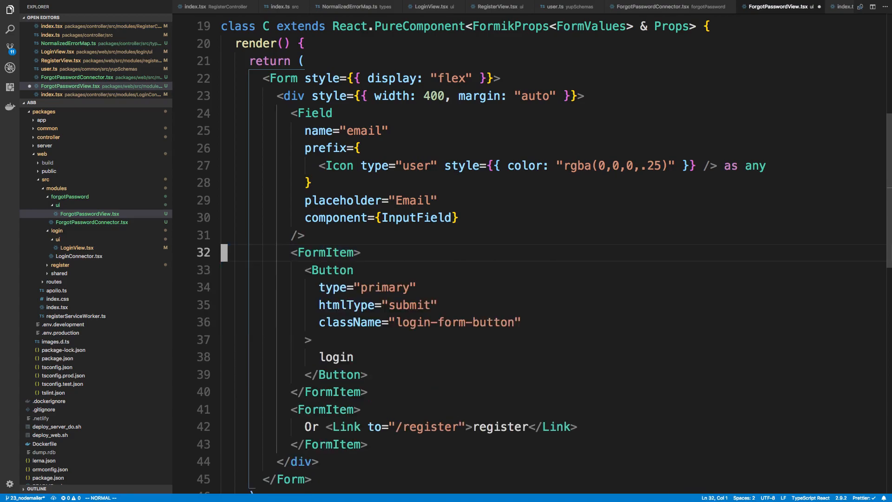
- Label the submit button 'reset password' and remove the register Link and its import
{"action": "left_click", "coordinate": [307, 391]}
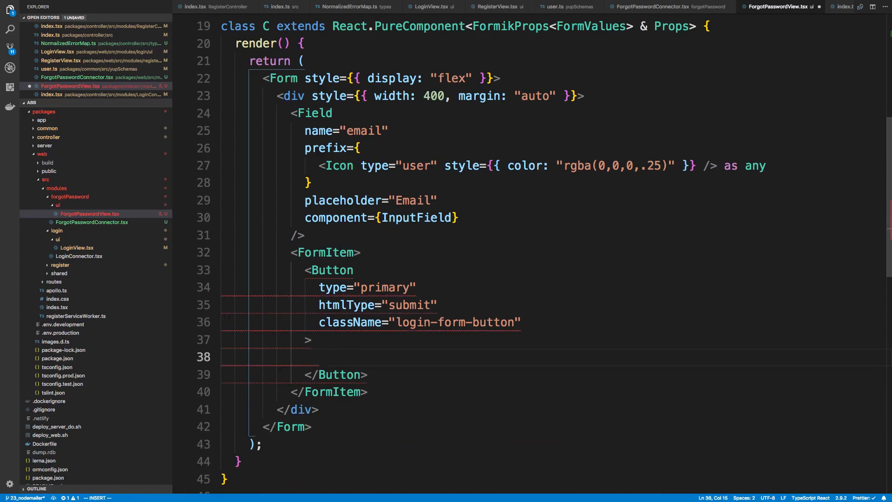
{"action": "type", "text": "rest"}
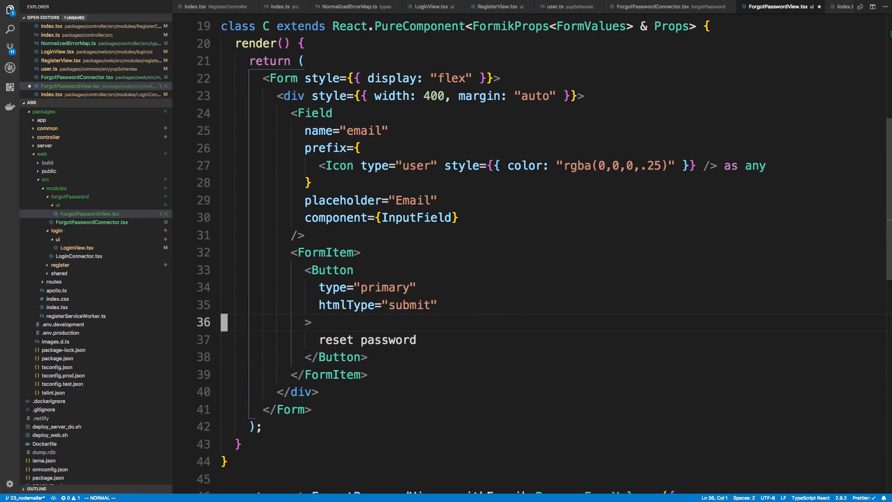
{"action": "type", "text": "className=\"login-form-button\""}
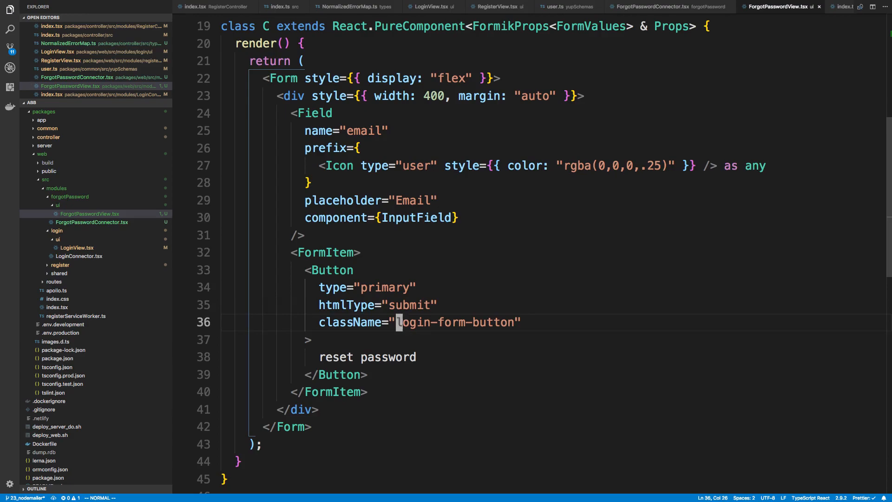
{"action": "left_click", "coordinate": [439, 323]}
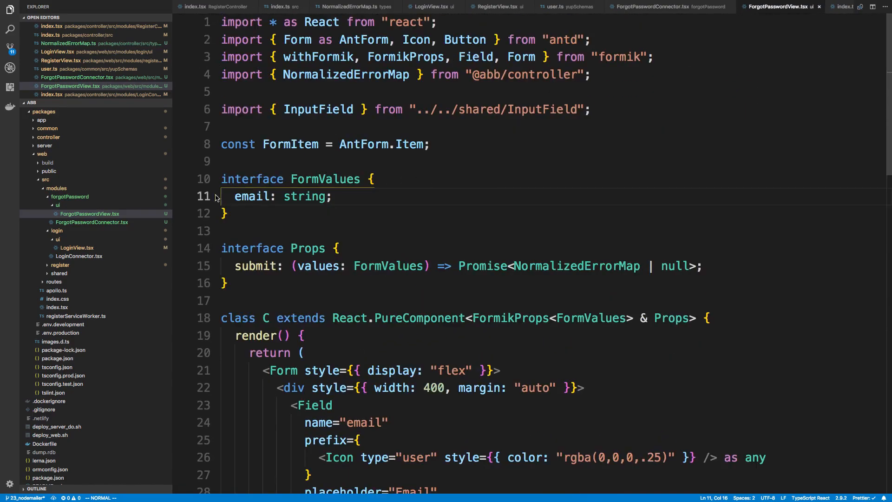
- Scaffold ForgotPasswordConnector as a React PureComponent rendering ForgotPasswordView
{"action": "left_click", "coordinate": [92, 222]}
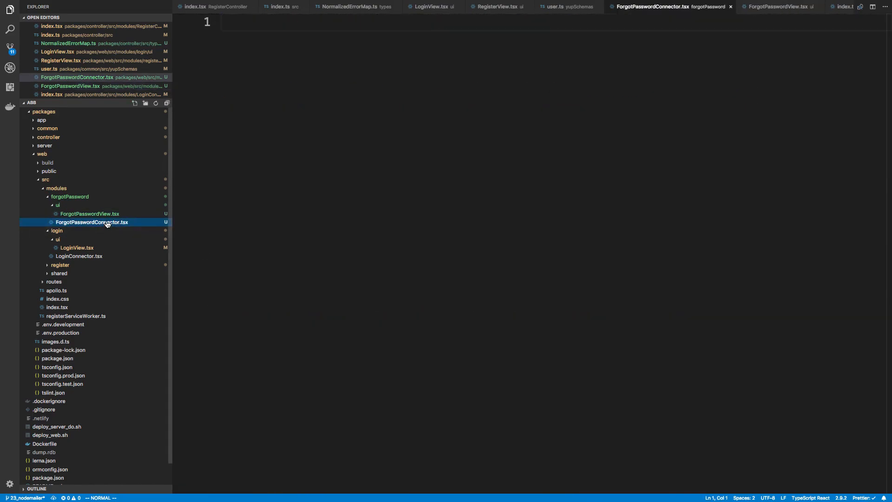
{"action": "type", "text": "rpc"}
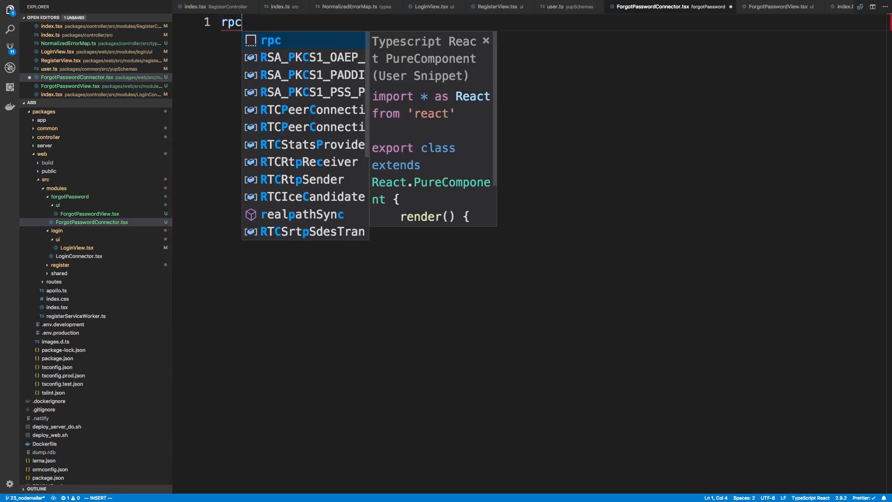
{"action": "key", "text": "Tab"}
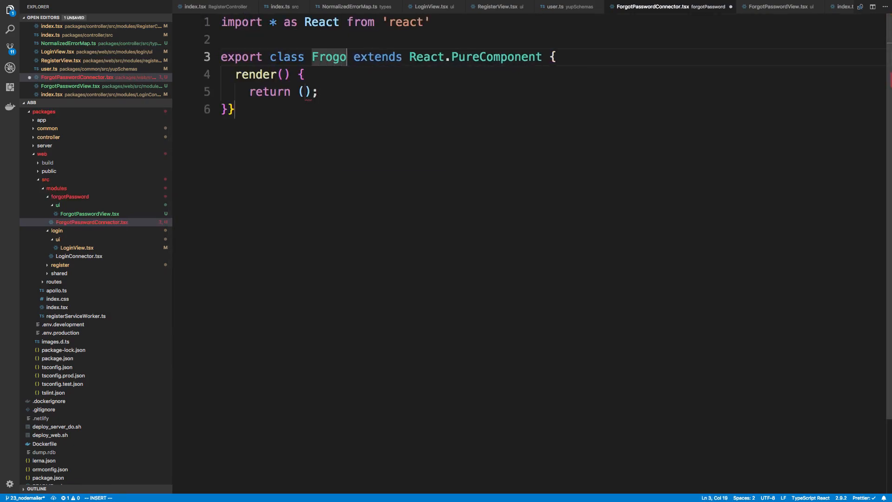
{"action": "type", "text": "ForgotPasswordConnector"}
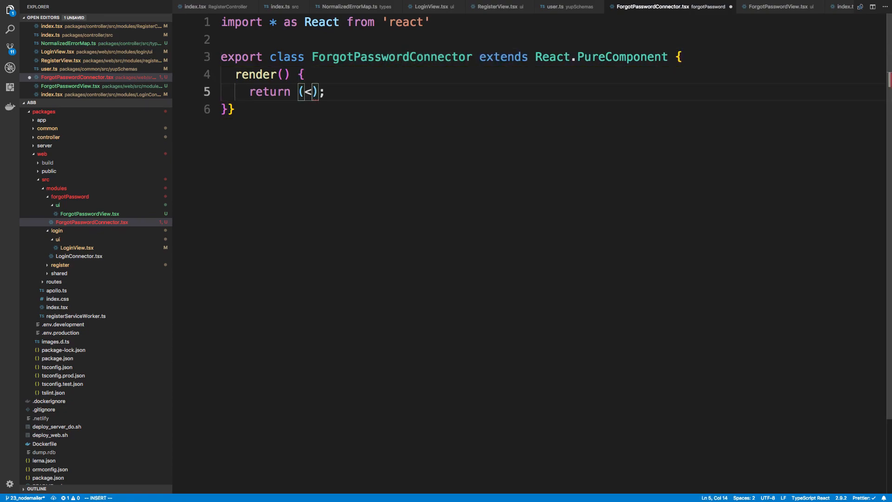
{"action": "type", "text": "ForgotPasswordView />"}
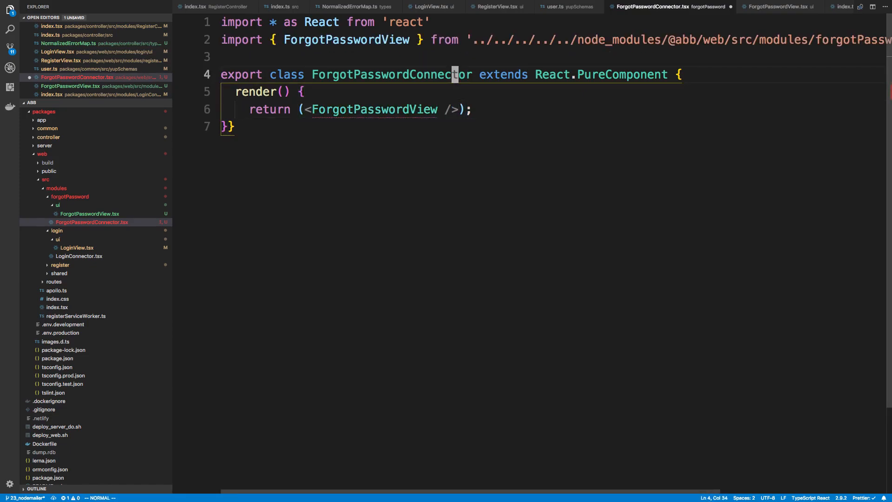
- Add an async dummy handler that logs values and returns null, passed as the submit prop
{"action": "type", "text": "dummy"}
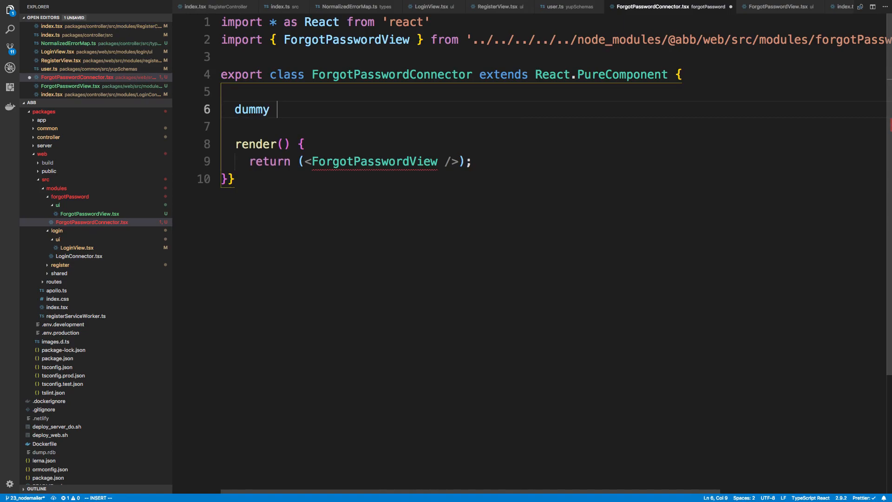
{"action": "type", "text": "= () =>"}
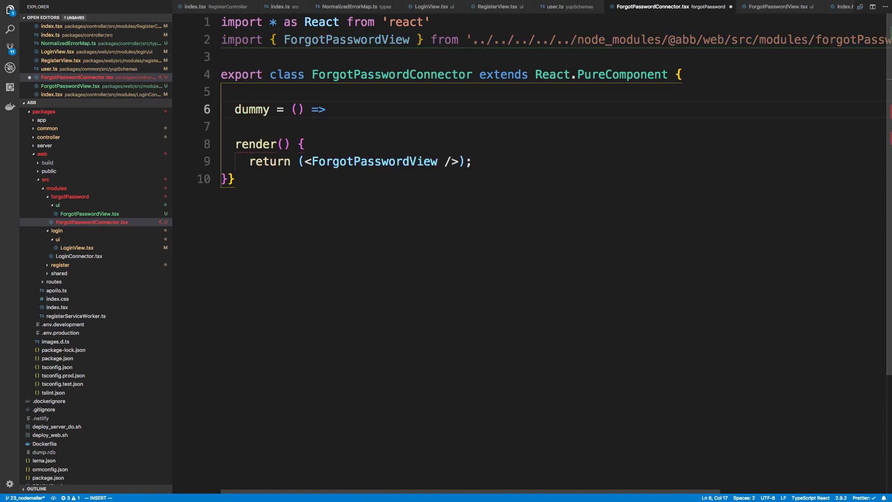
{"action": "type", "text": "{"}
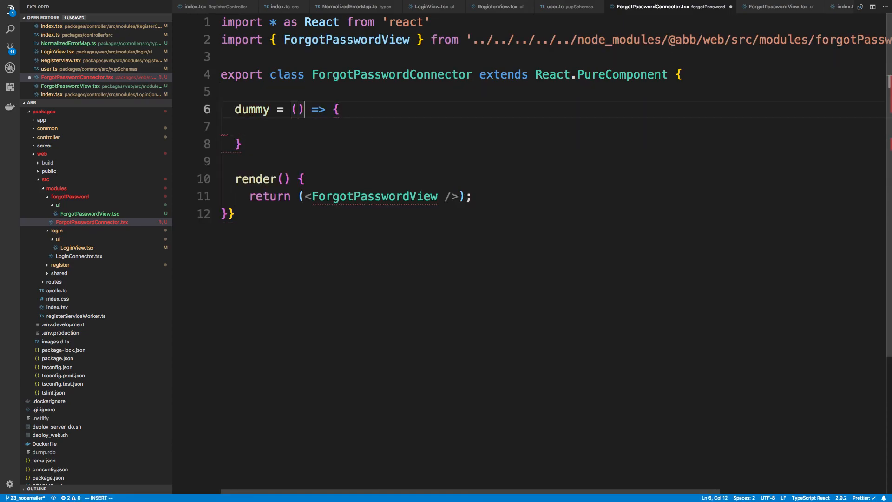
{"action": "type", "text": "values: any"}
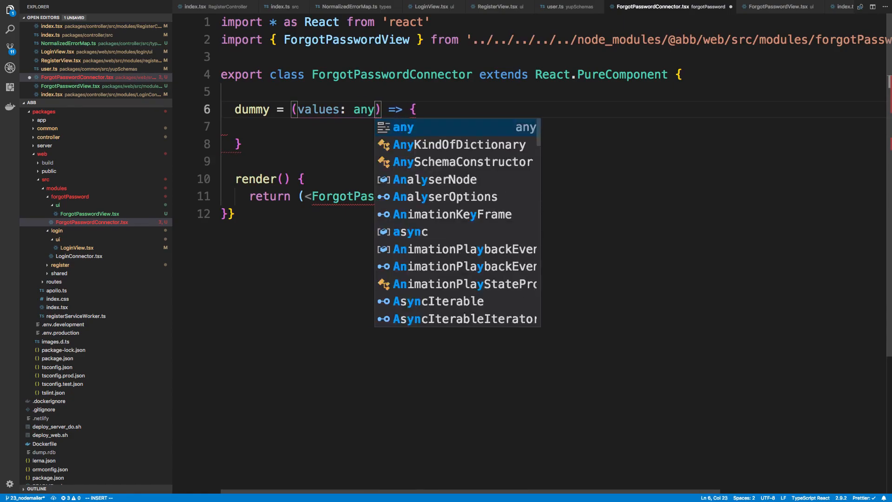
{"action": "type", "text": "console.lo"}
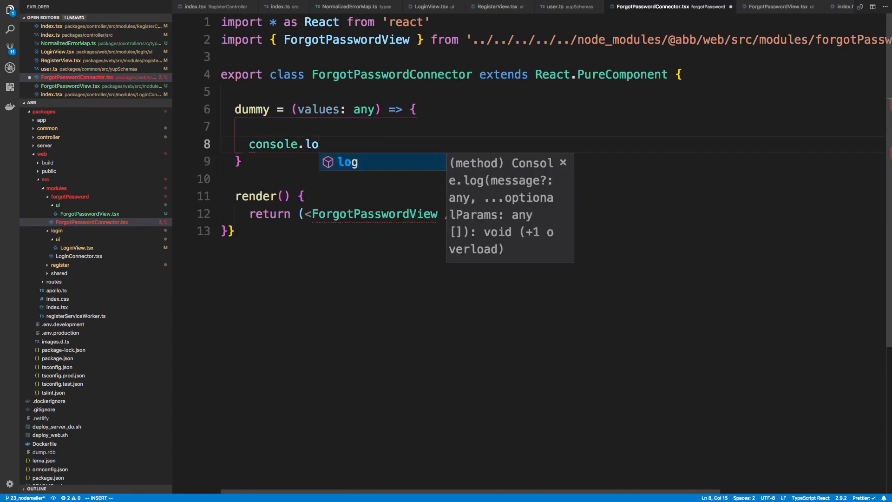
{"action": "type", "text": "g(values)"}
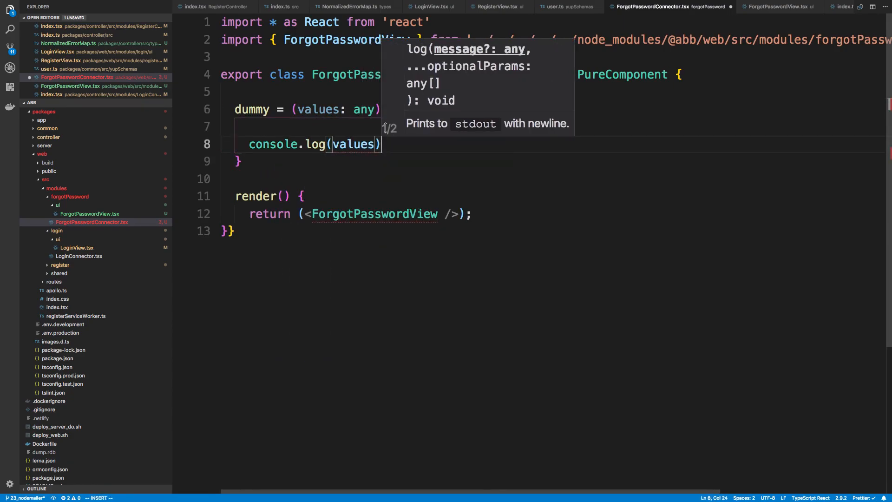
{"action": "type", "text": "return null;"}
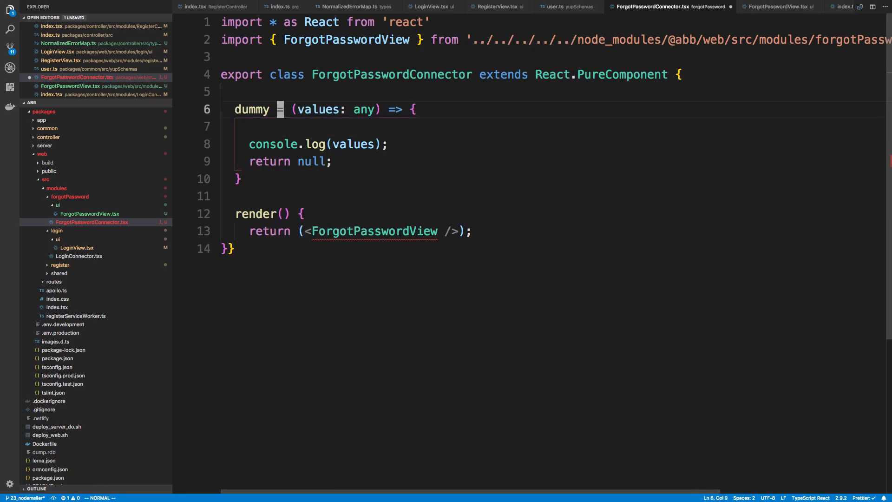
{"action": "type", "text": "async"}
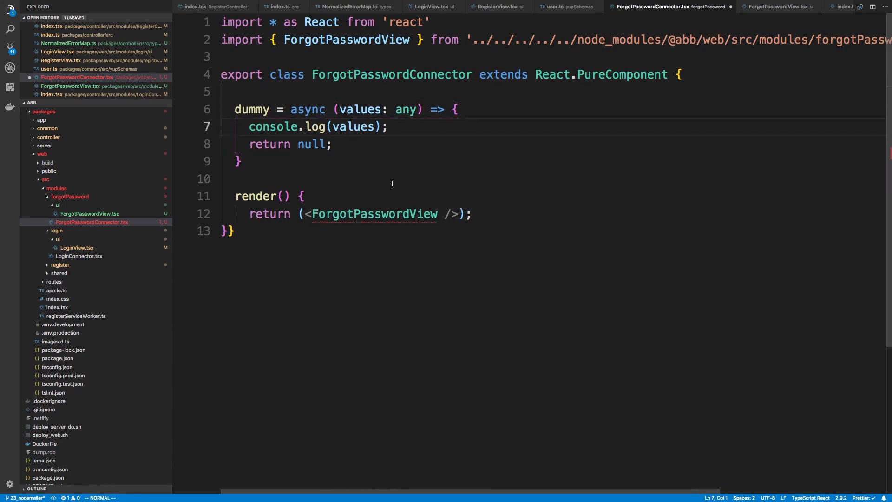
{"action": "type", "text": "submit={this.dummy"}
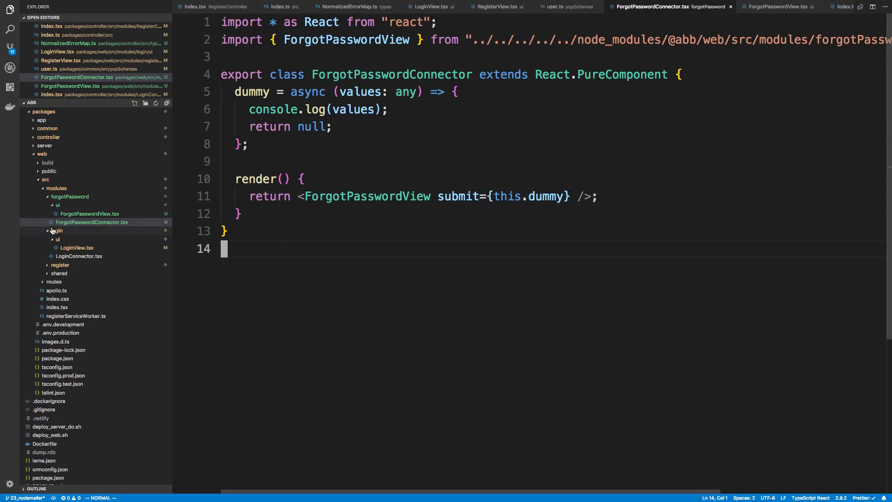
- In routes/index.tsx, add an exact /forgot-password route rendering ForgotPasswordConnector
{"action": "left_click", "coordinate": [57, 290]}
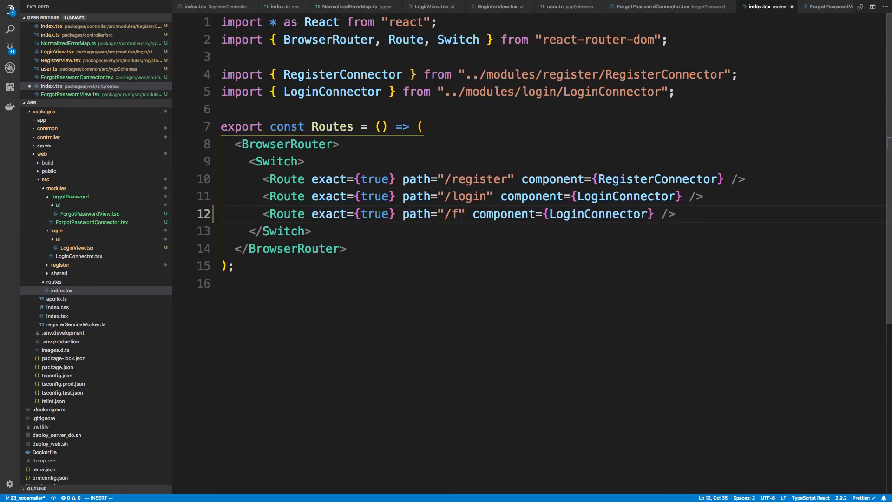
{"action": "type", "text": "orgot-password"}
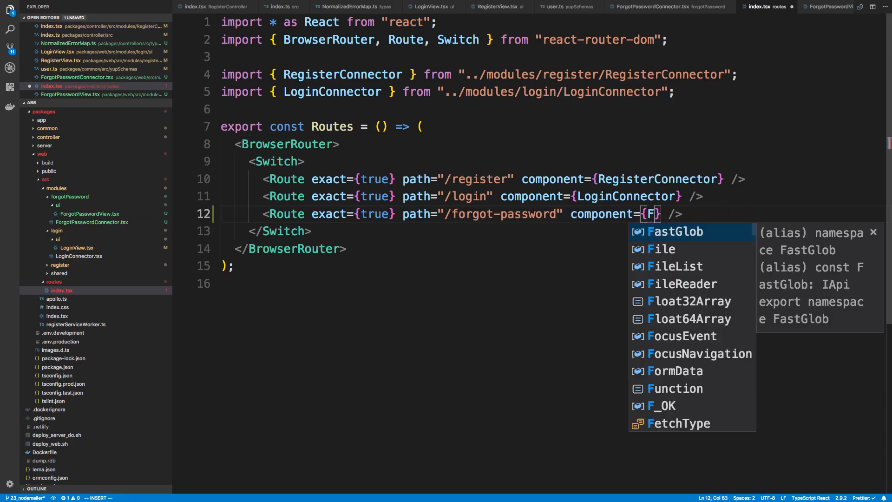
{"action": "type", "text": "o"}
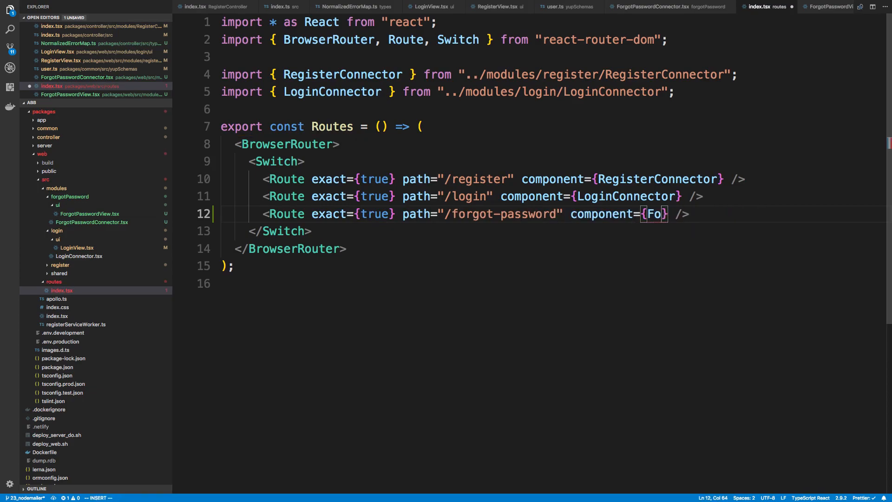
{"action": "type", "text": "rgotPasswordConnector}"}
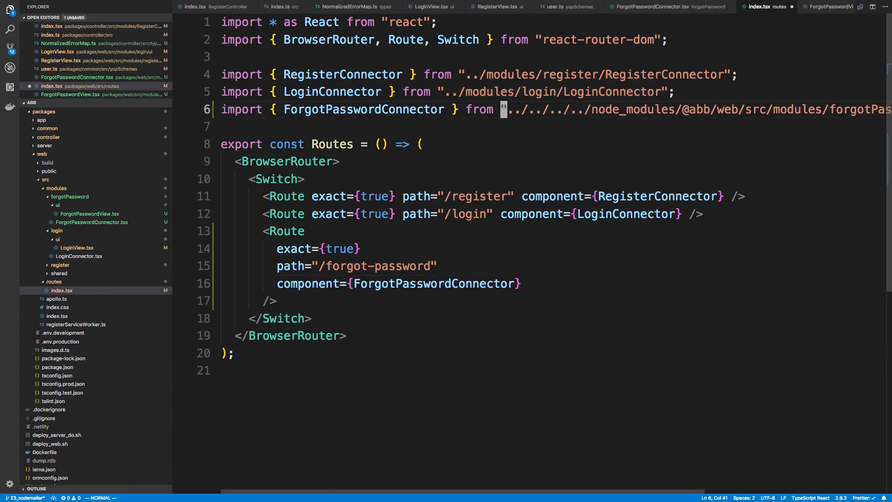
- Fix the connector import to ../modules/forgotPassword/ForgotPasswordConnector
{"action": "left_click_drag", "start_coordinate": [504, 110], "coordinate": [740, 109]}
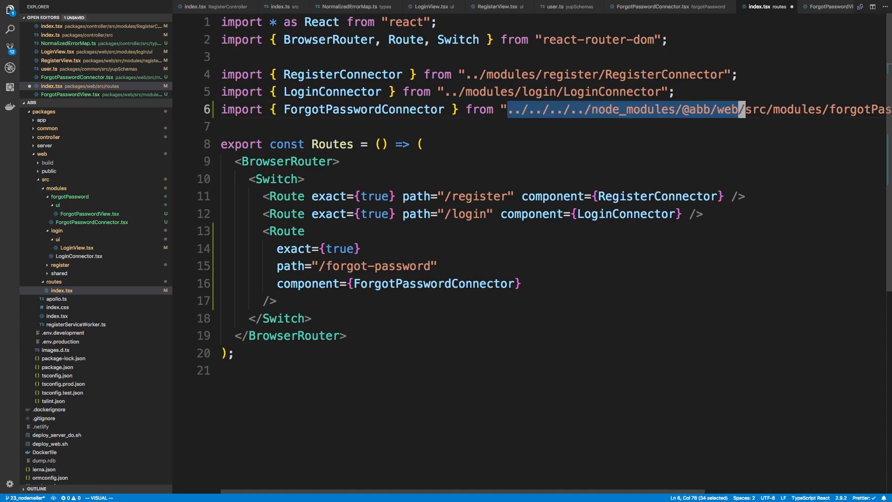
{"action": "type", "text": "forgotPassword/ForgotPasswordConnector\";"}
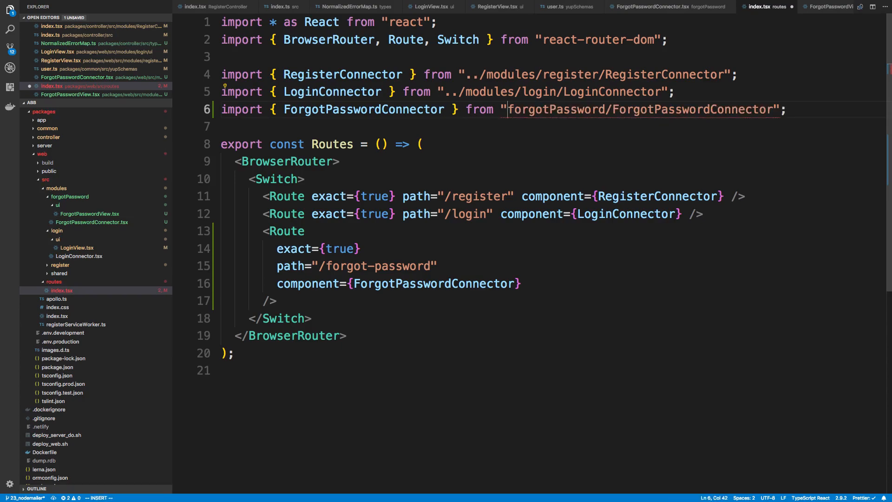
{"action": "type", "text": "../"}
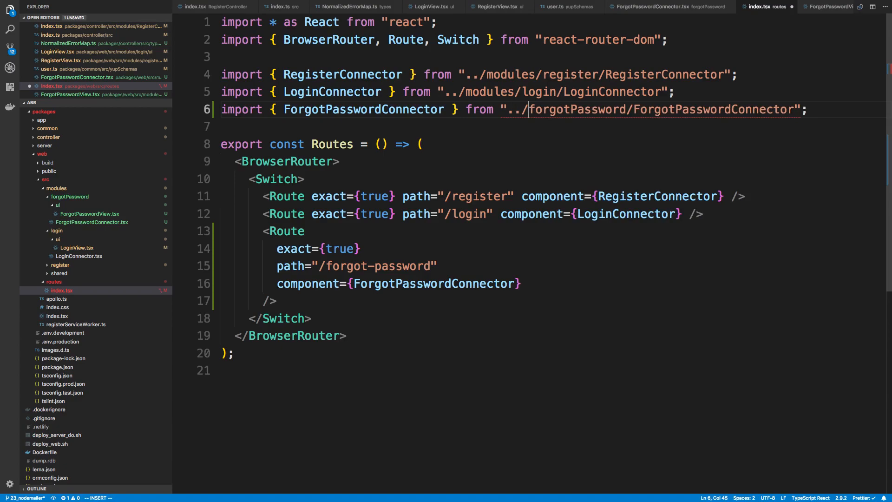
{"action": "type", "text": "modu"}
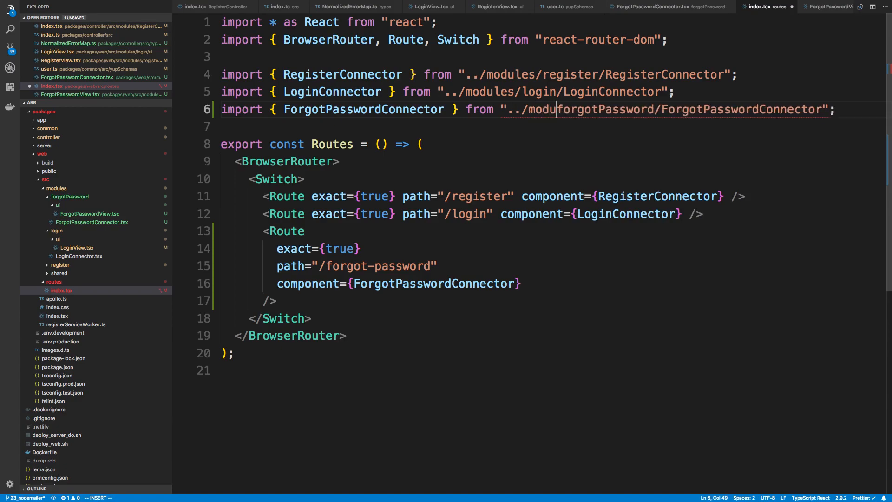
{"action": "type", "text": "modules/"}
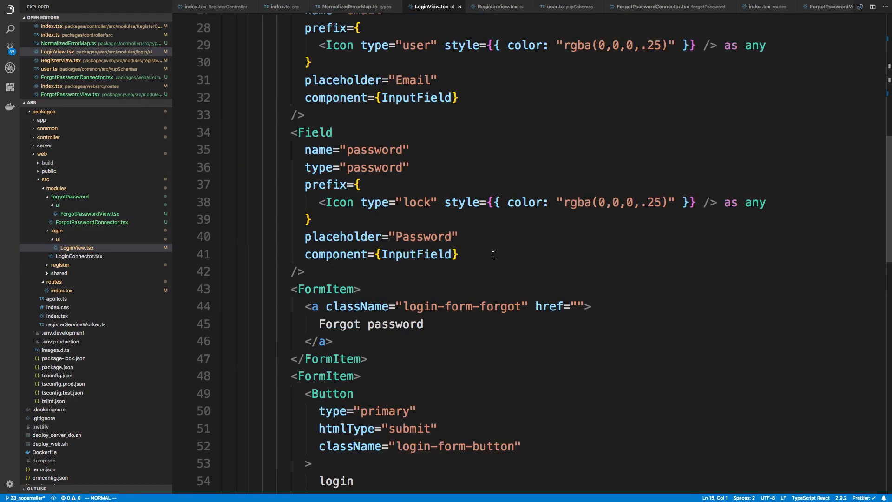
- Replace LoginView's Forgot password anchor with a Link to /forgot-password and return to the browser
{"action": "scroll", "scroll_direction": "down", "scroll_amount": 3}
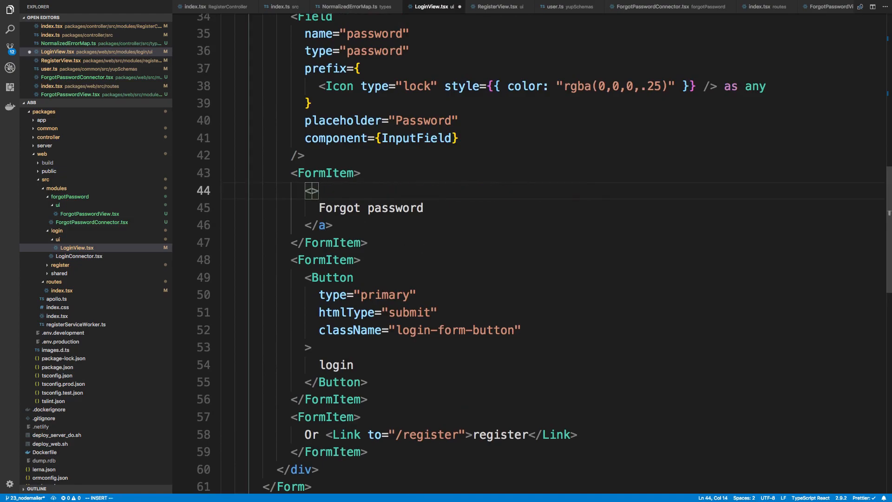
{"action": "type", "text": "Link"}
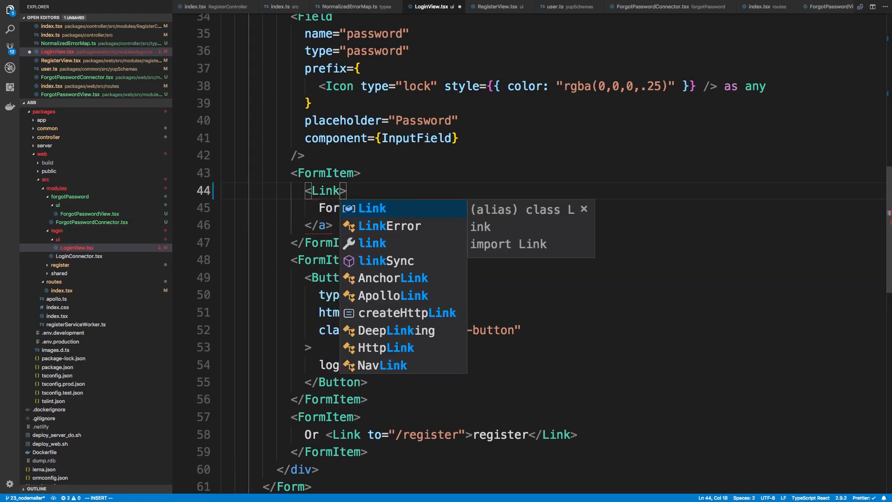
{"action": "type", "text": "to=\""}
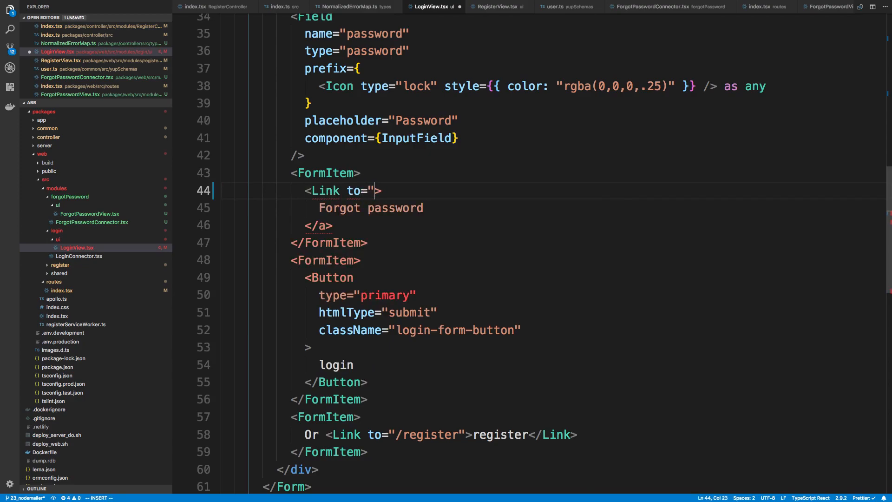
{"action": "type", "text": "/forgot-password"}
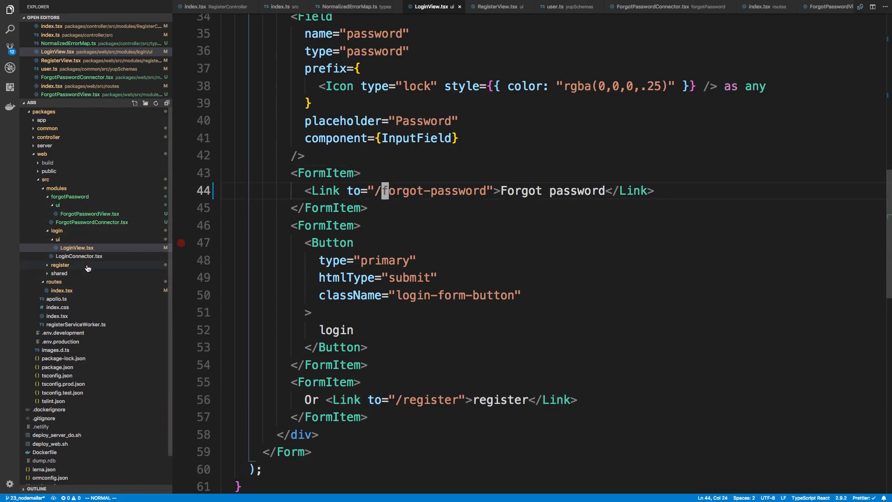
{"action": "left_click", "coordinate": [496, 6]}
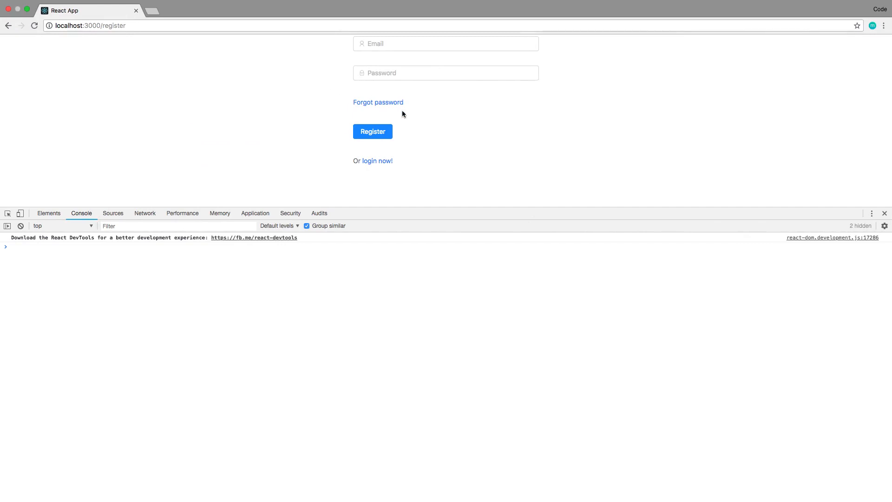
- Follow the register page's Forgot password link to /forgot-password
{"action": "left_click", "coordinate": [378, 102]}
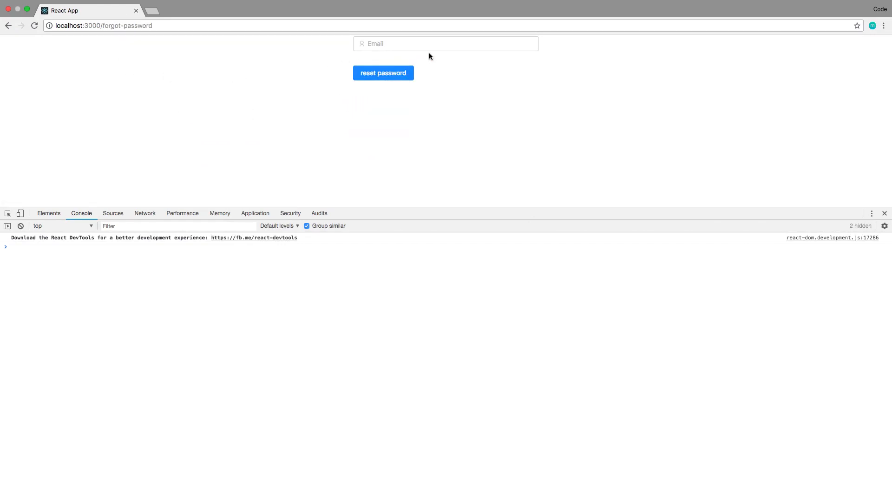
{"action": "left_click", "coordinate": [445, 44]}
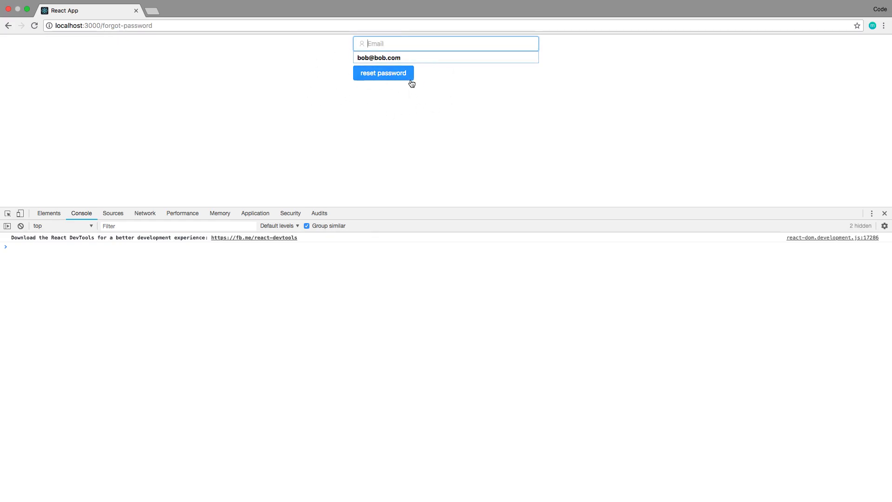
{"action": "left_click", "coordinate": [388, 58]}
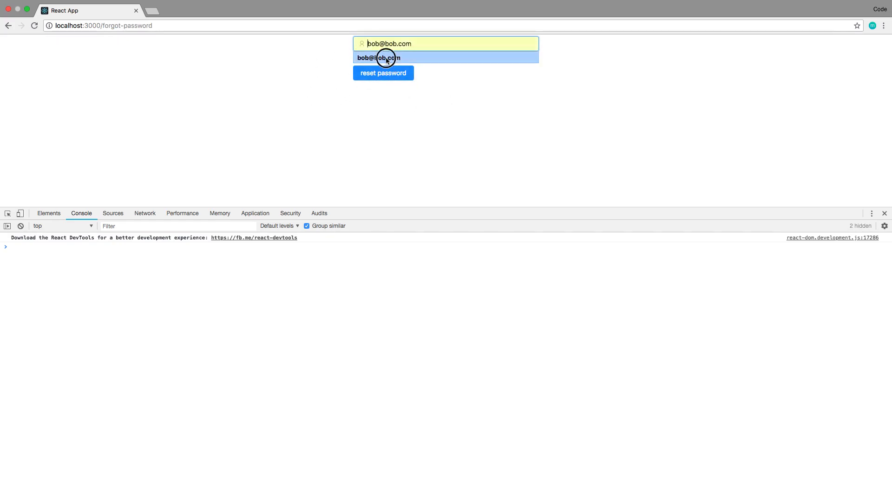
{"action": "left_click", "coordinate": [378, 58]}
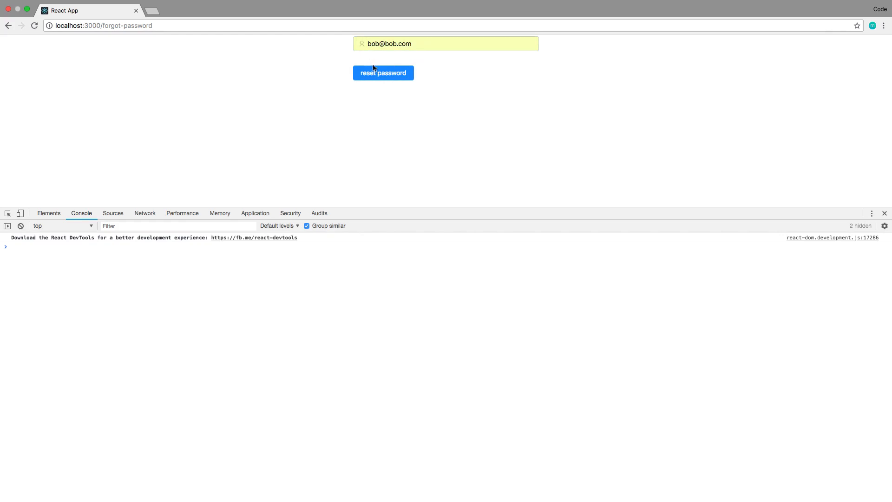
{"action": "left_click", "coordinate": [383, 73]}
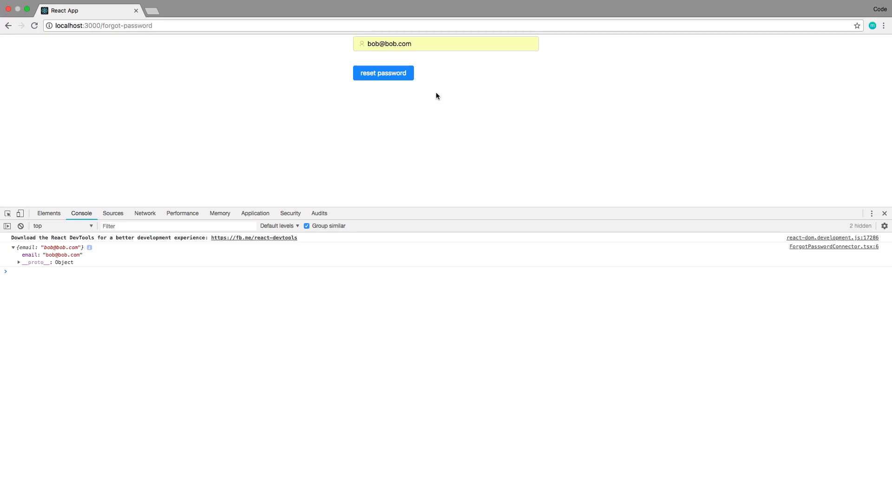
{"action": "mouse_move", "coordinate": [470, 125]}
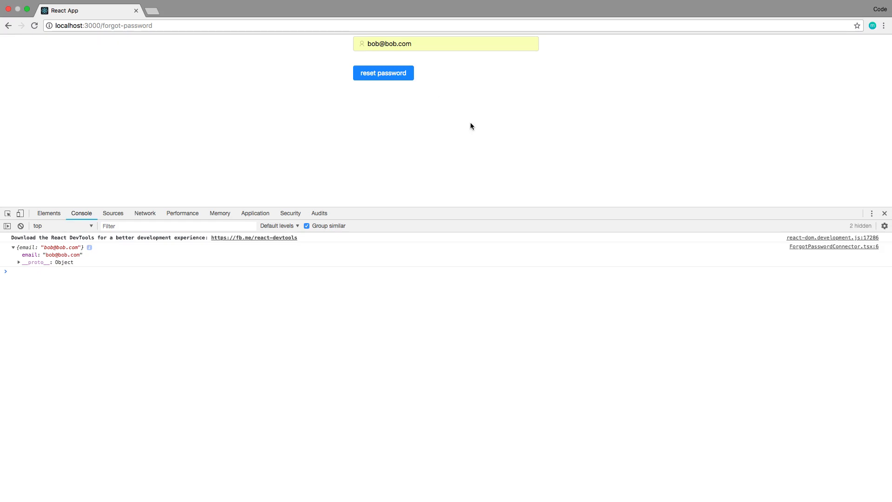